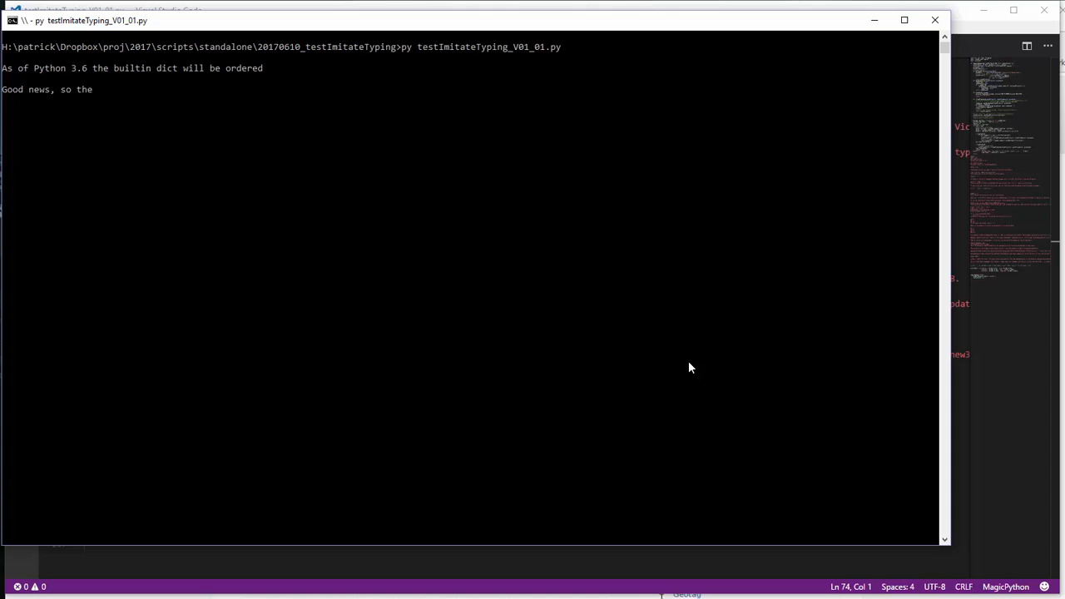
Let the script type part of the mapping-pairs passage, then interrupt it with Ctrl+C
{"action": "type", "text": "OP's original use case of mapping pairs"}
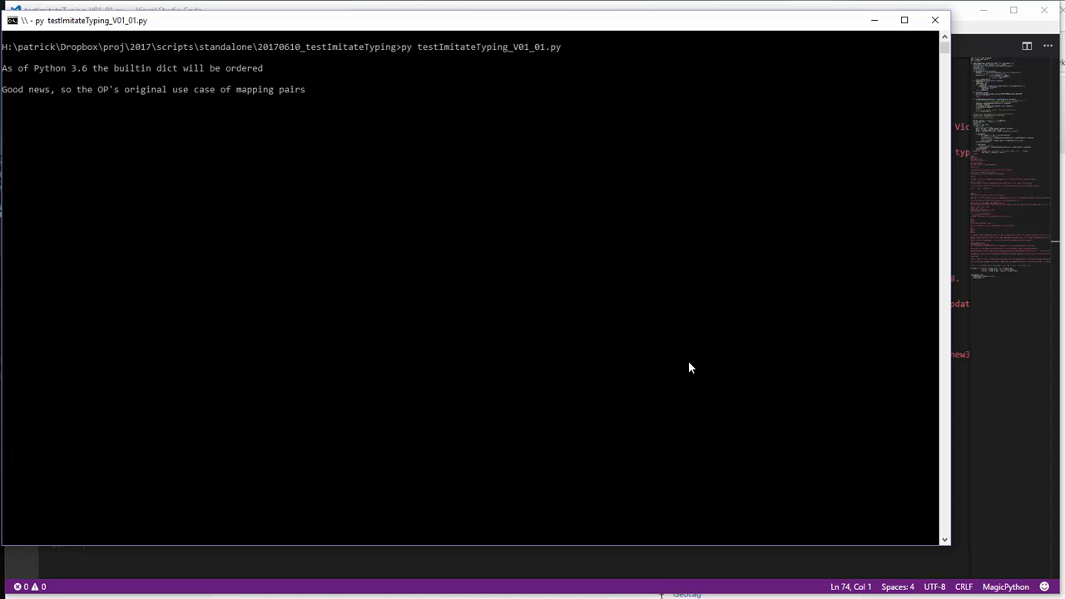
{"action": "type", "text": "retrieved from a dat"}
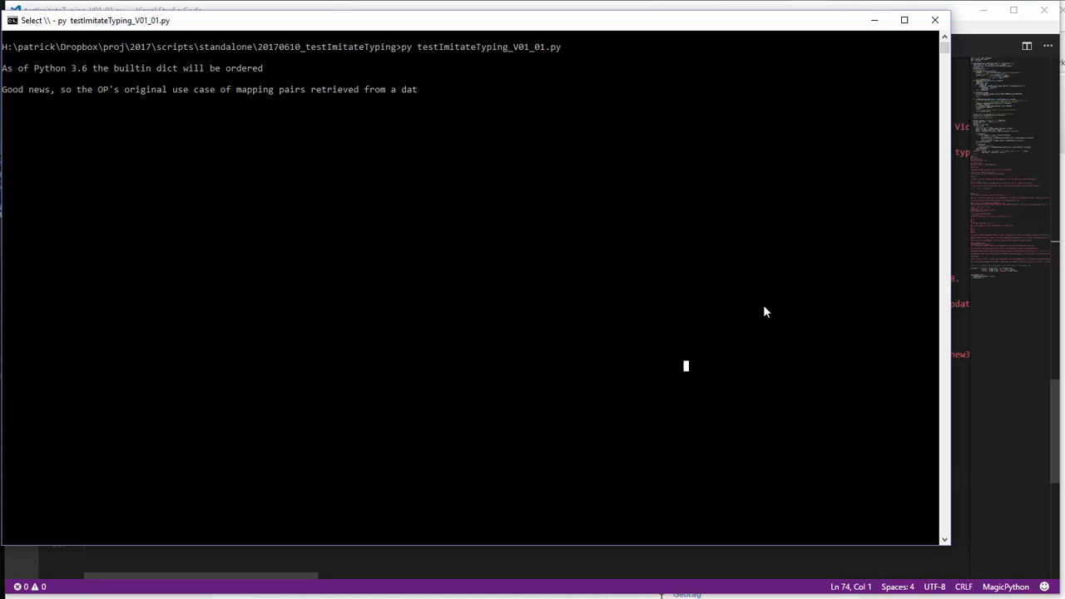
{"action": "mouse_move", "coordinate": [532, 129]}
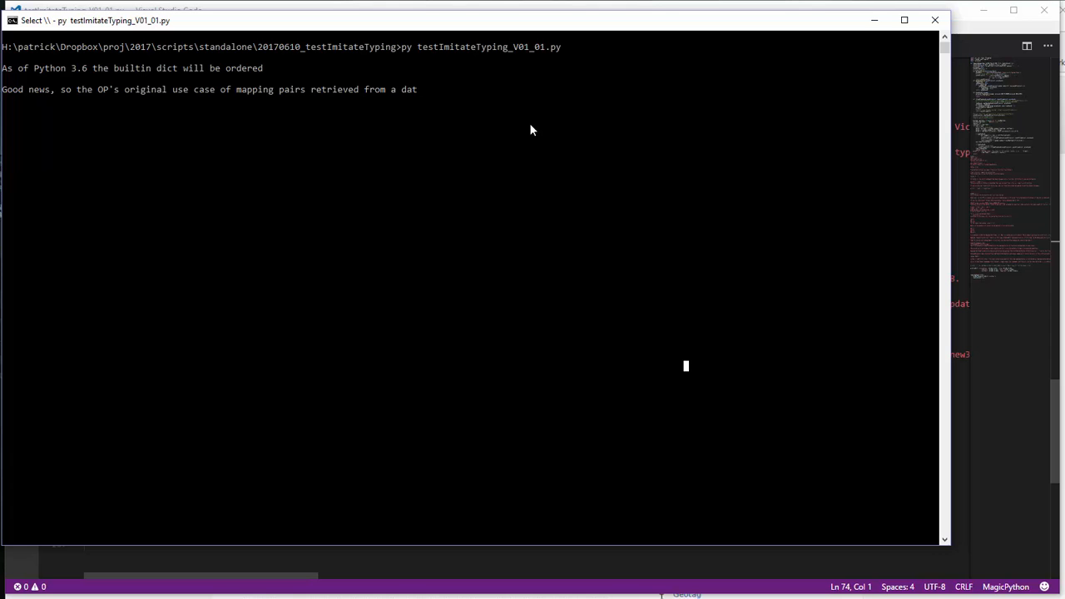
{"action": "key", "text": "ctrl+c"}
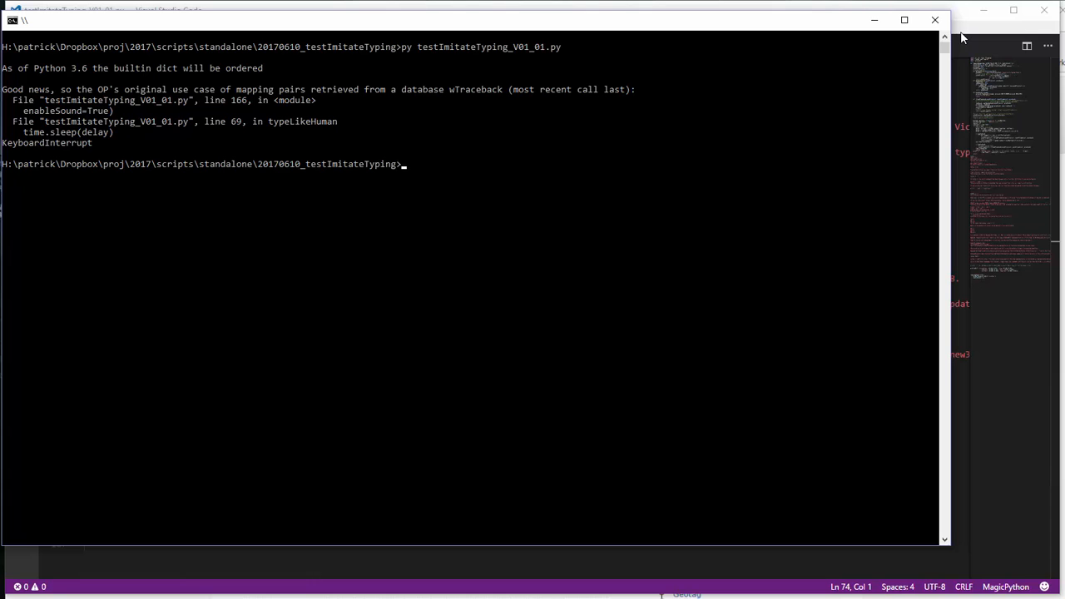
{"action": "mouse_move", "coordinate": [783, 125]}
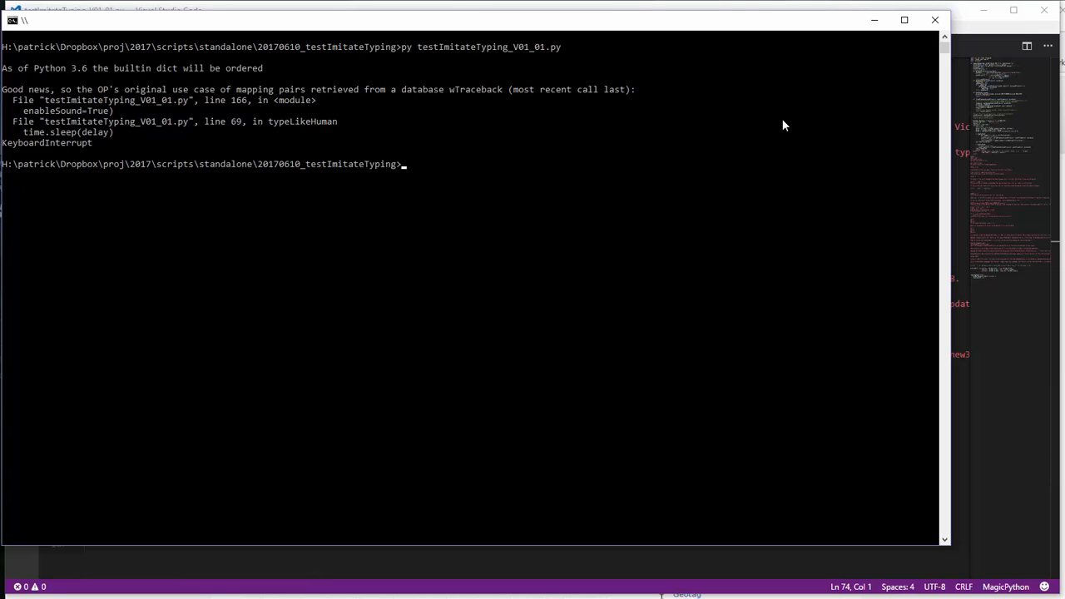
{"action": "mouse_move", "coordinate": [865, 113]}
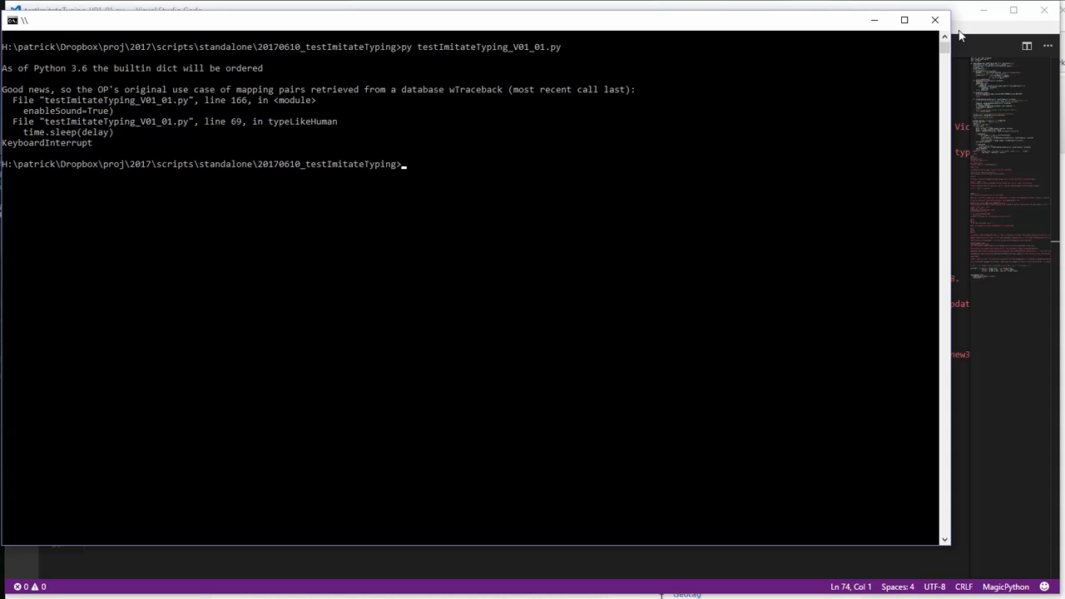
{"action": "mouse_move", "coordinate": [971, 40]}
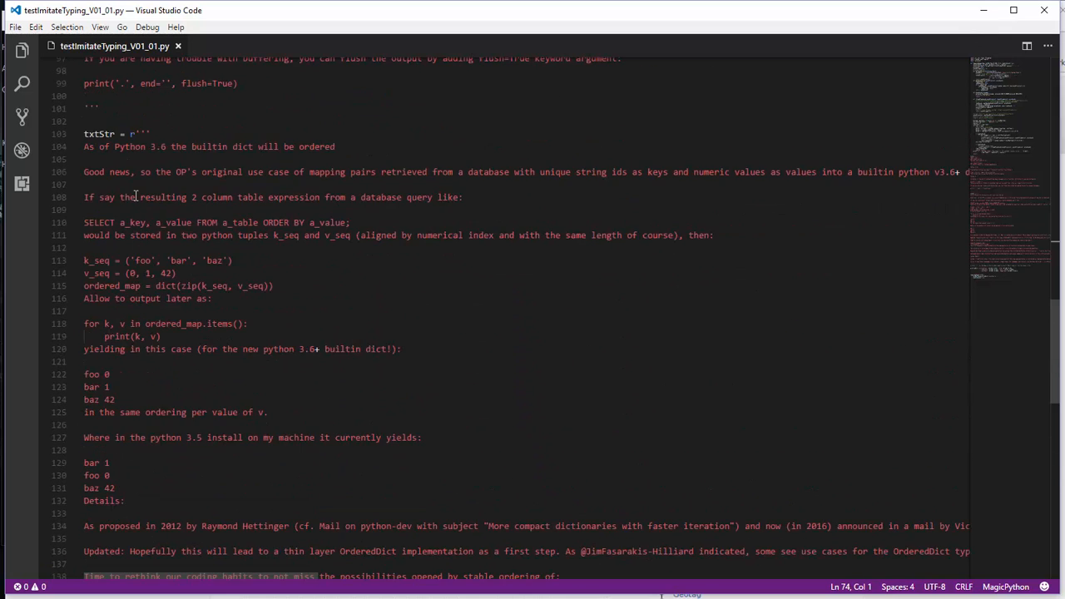
{"action": "scroll", "scroll_direction": "down", "scroll_amount": 3}
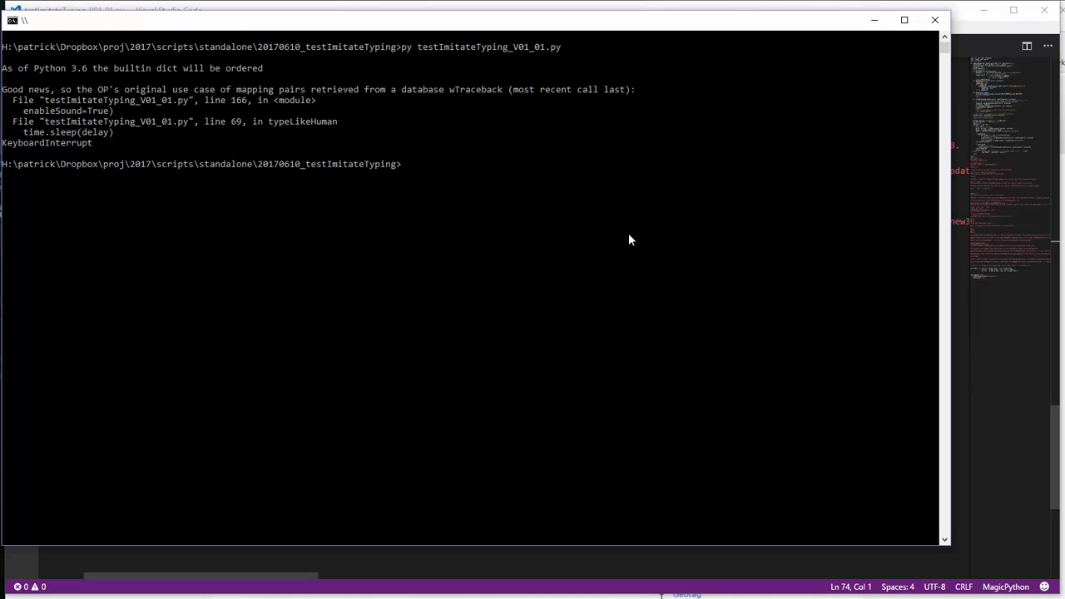
{"action": "mouse_move", "coordinate": [443, 209]}
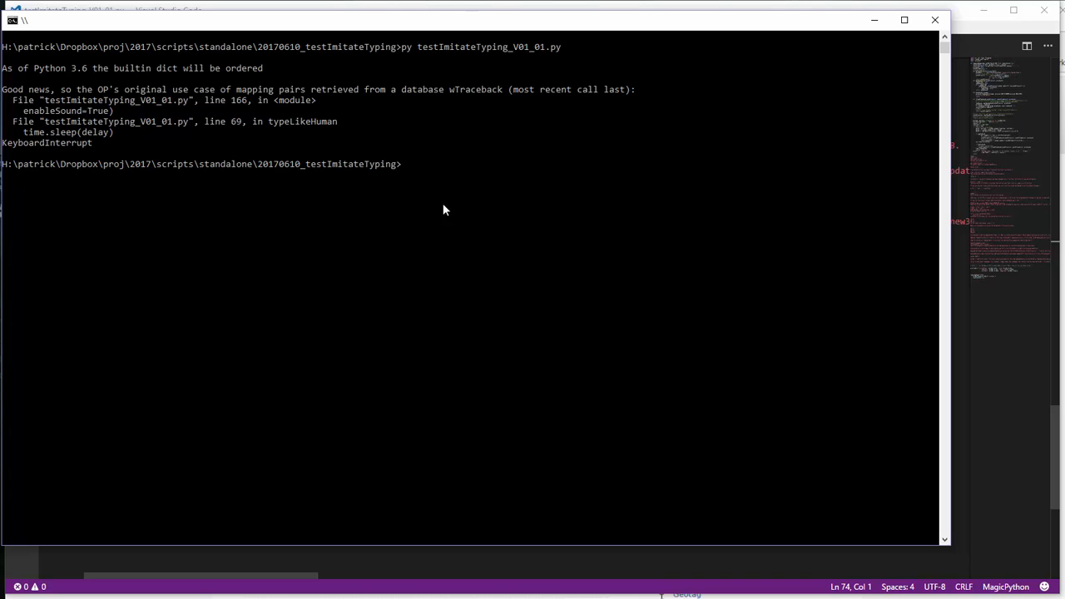
{"action": "mouse_move", "coordinate": [391, 253]}
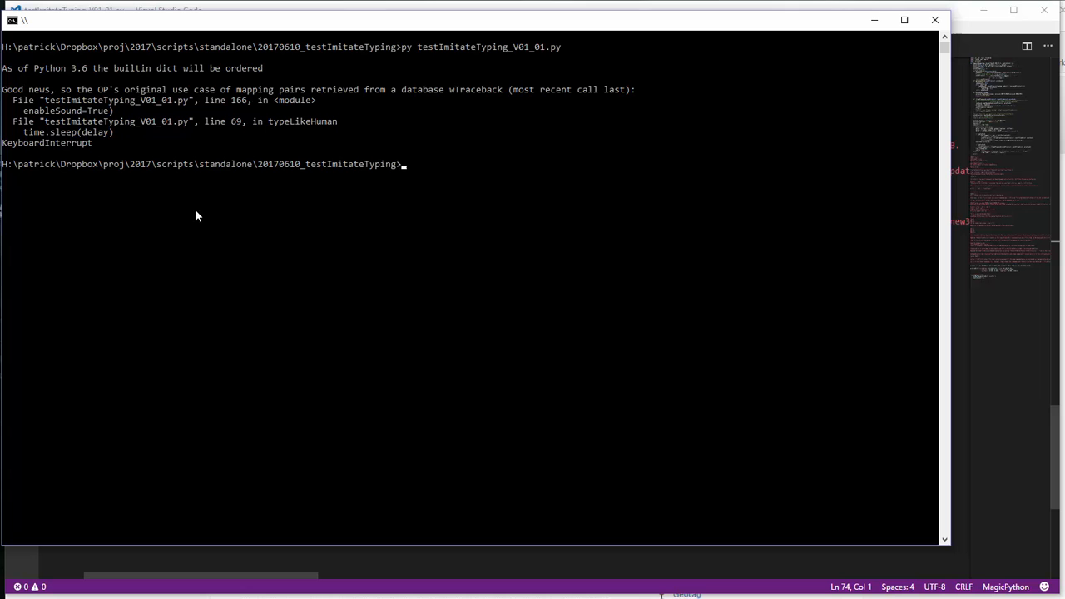
{"action": "mouse_move", "coordinate": [416, 247]}
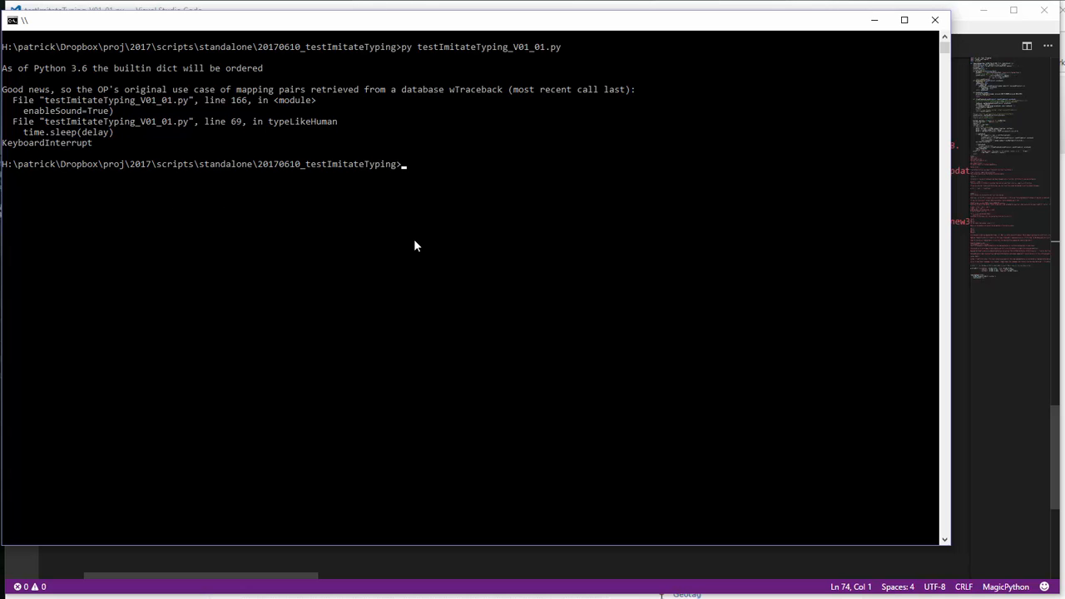
{"action": "mouse_move", "coordinate": [439, 249]}
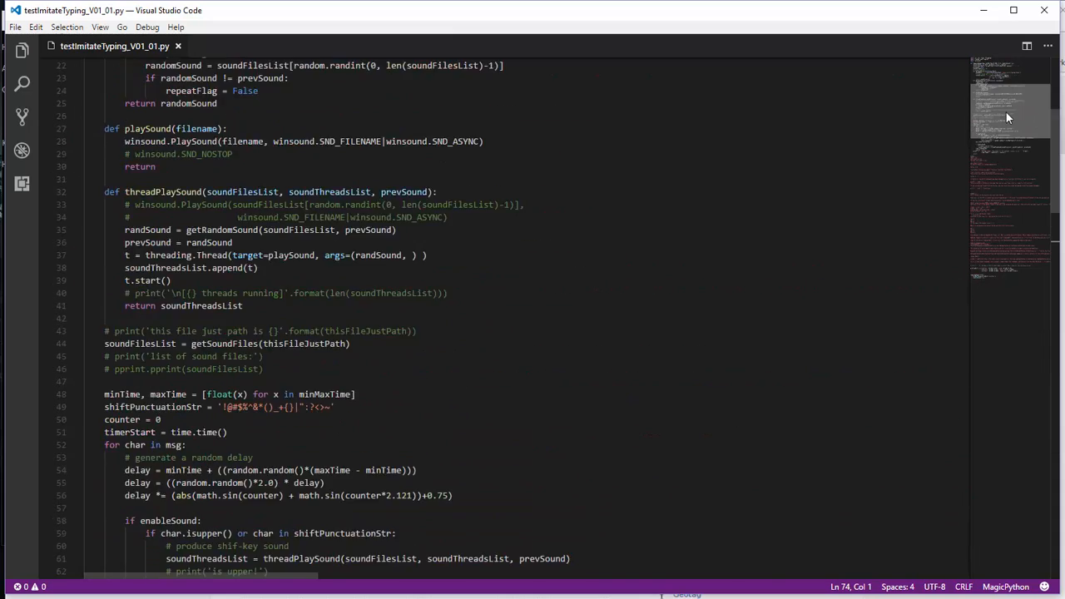
{"action": "scroll", "scroll_direction": "up", "scroll_amount": 3}
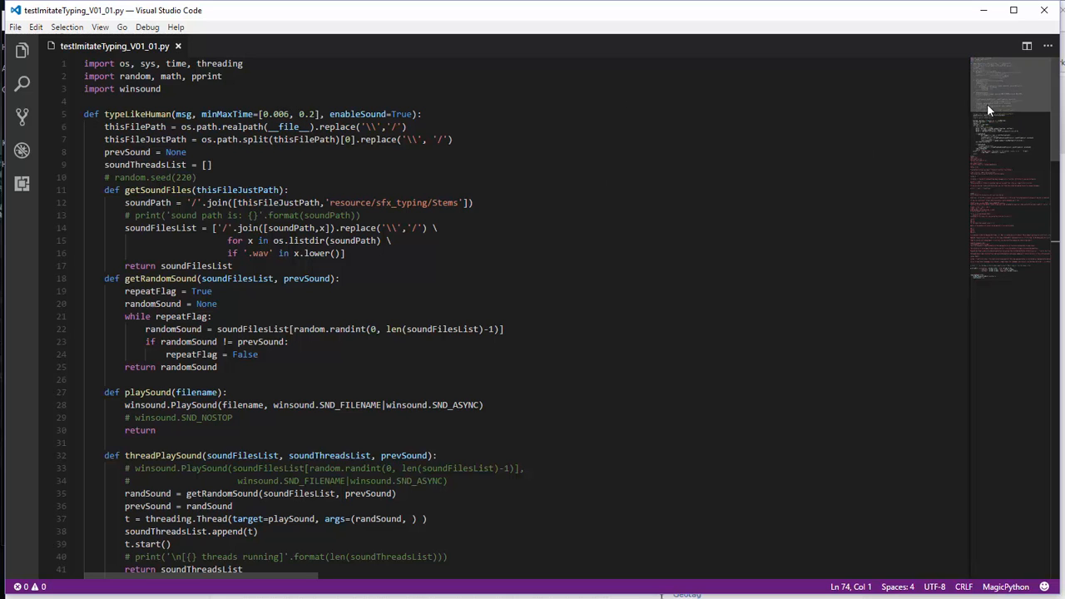
{"action": "scroll", "scroll_direction": "down", "scroll_amount": 3}
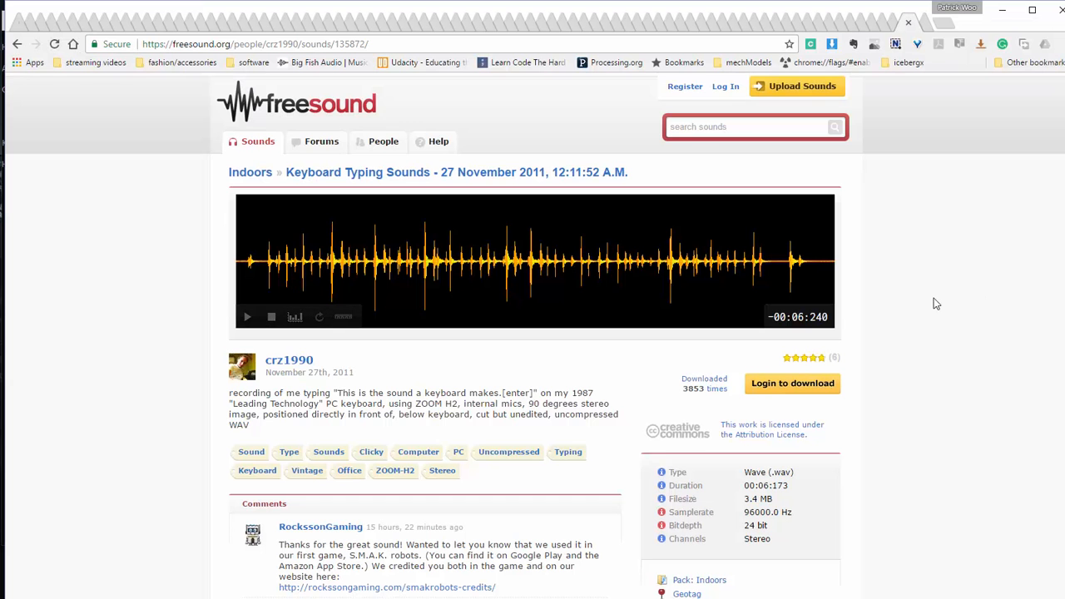
{"action": "mouse_move", "coordinate": [464, 371]}
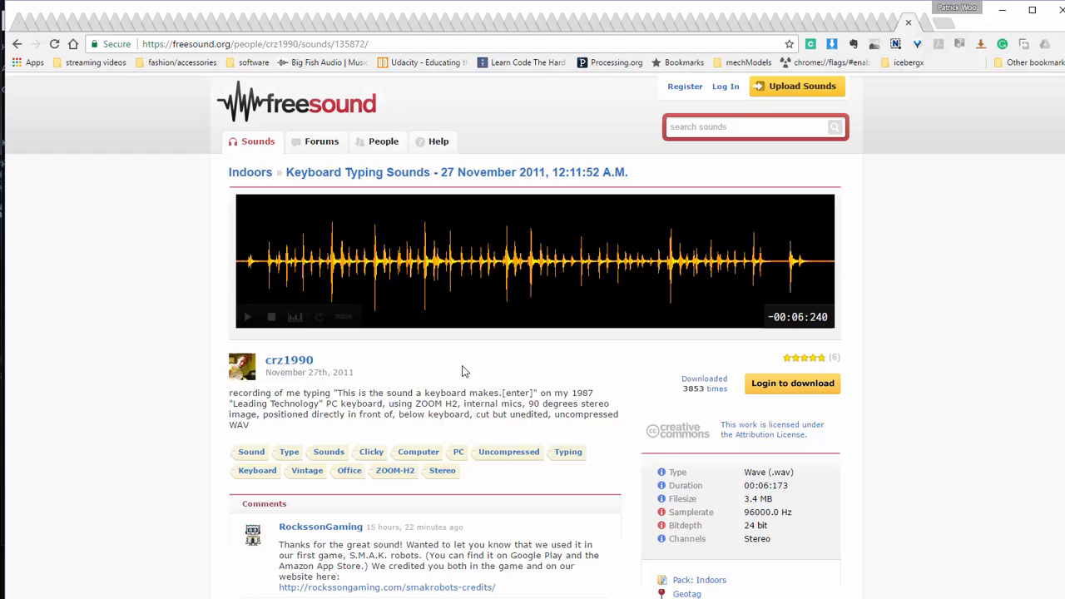
{"action": "mouse_move", "coordinate": [880, 506]}
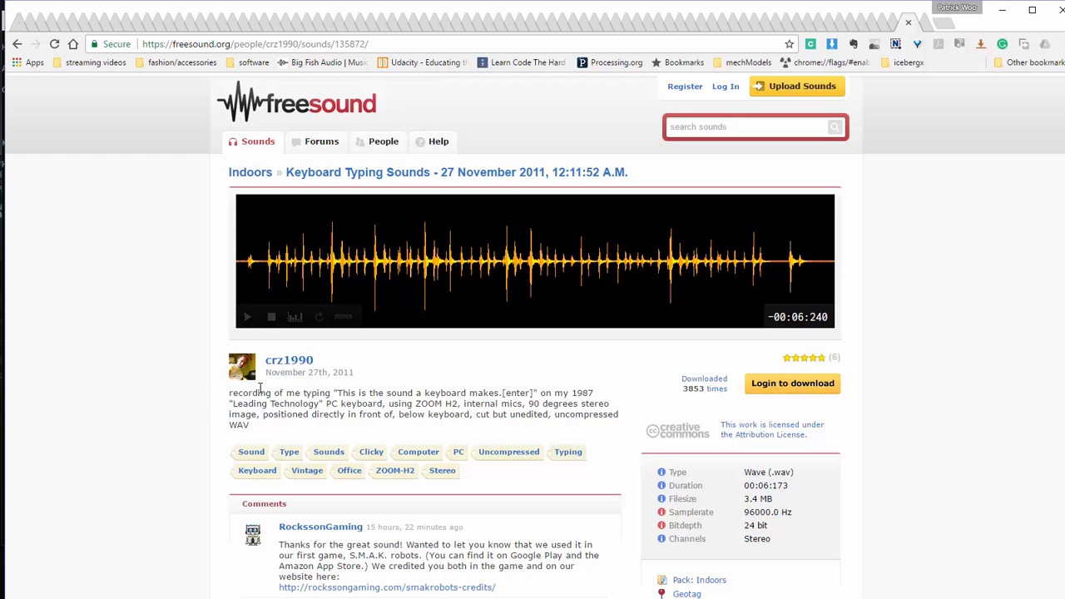
{"action": "mouse_move", "coordinate": [247, 316]}
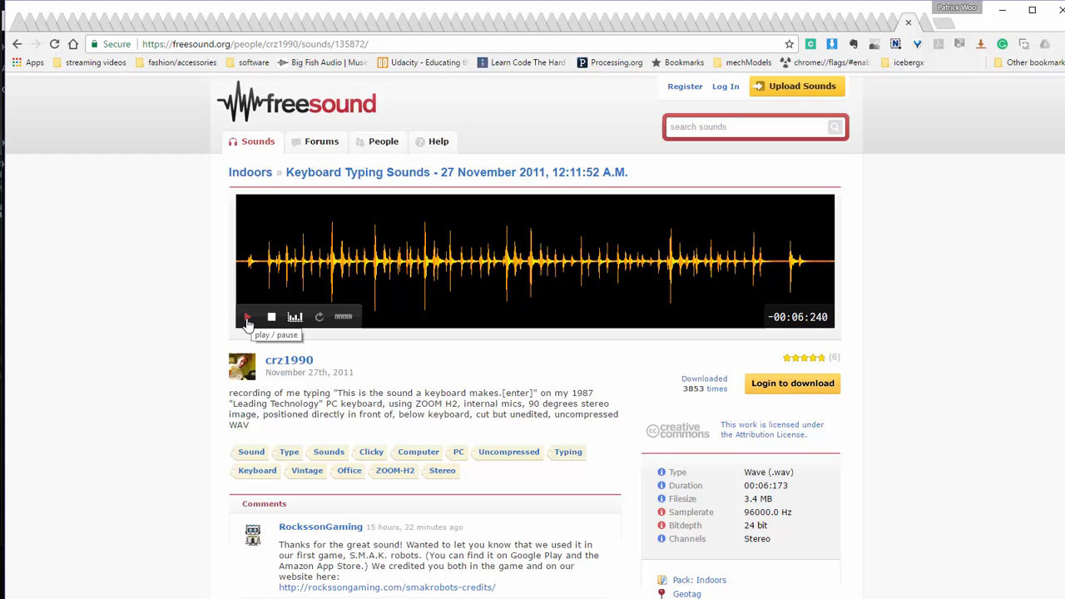
Play a second of the Keyboard Typing Sounds preview, then pause it
{"action": "left_click", "coordinate": [246, 316]}
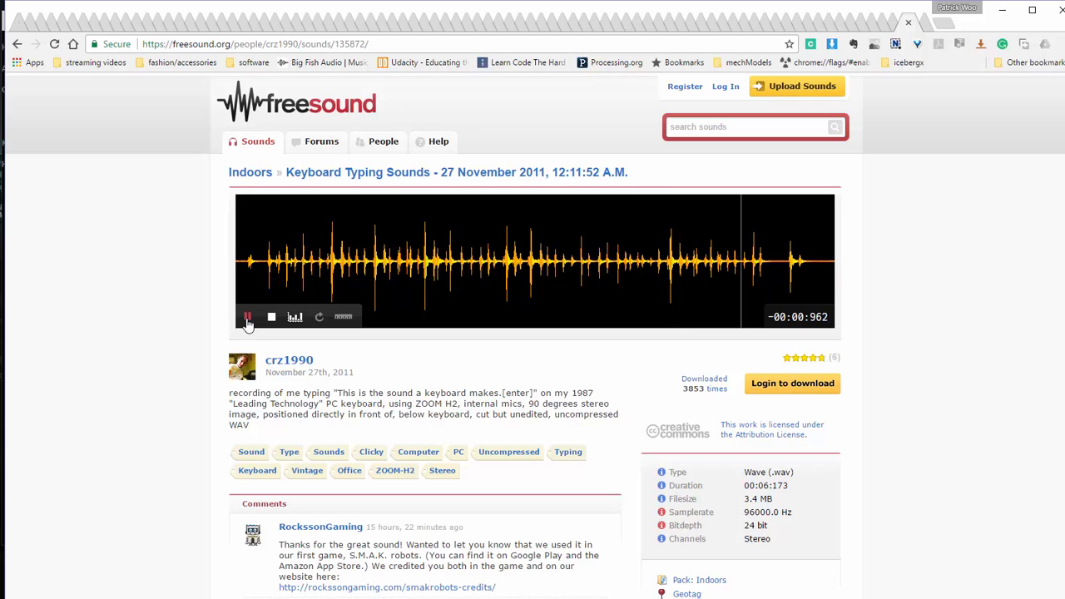
{"action": "left_click", "coordinate": [247, 316]}
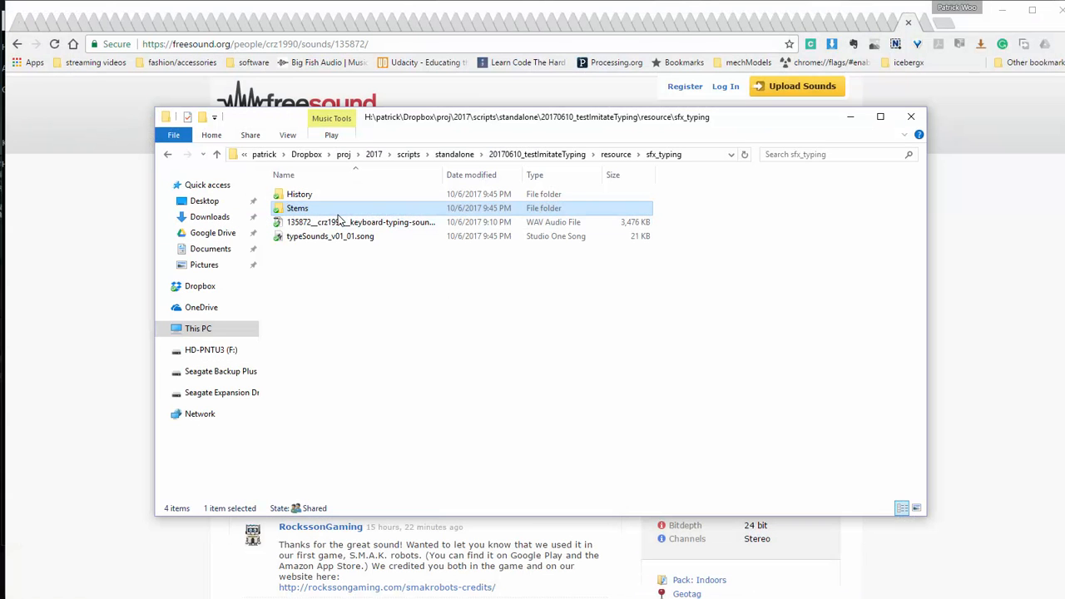
Open the Stems folder inside the sfx_typing sound resources
{"action": "double_click", "coordinate": [296, 208]}
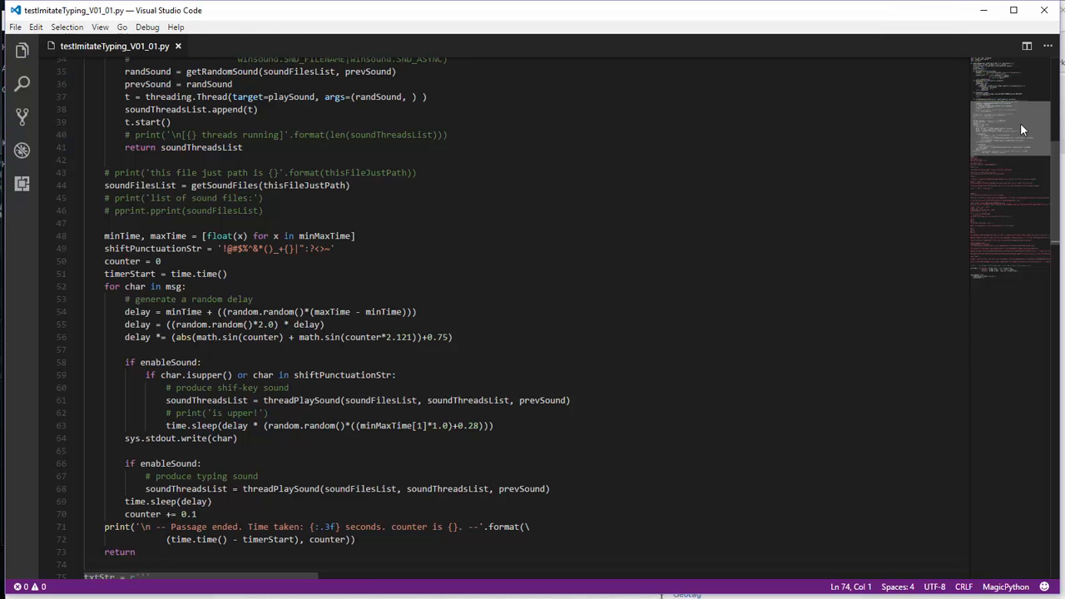
Scroll through the txtStr passages and check the speed profile passed to typeLikeHuman
{"action": "scroll", "scroll_direction": "down", "scroll_amount": 3}
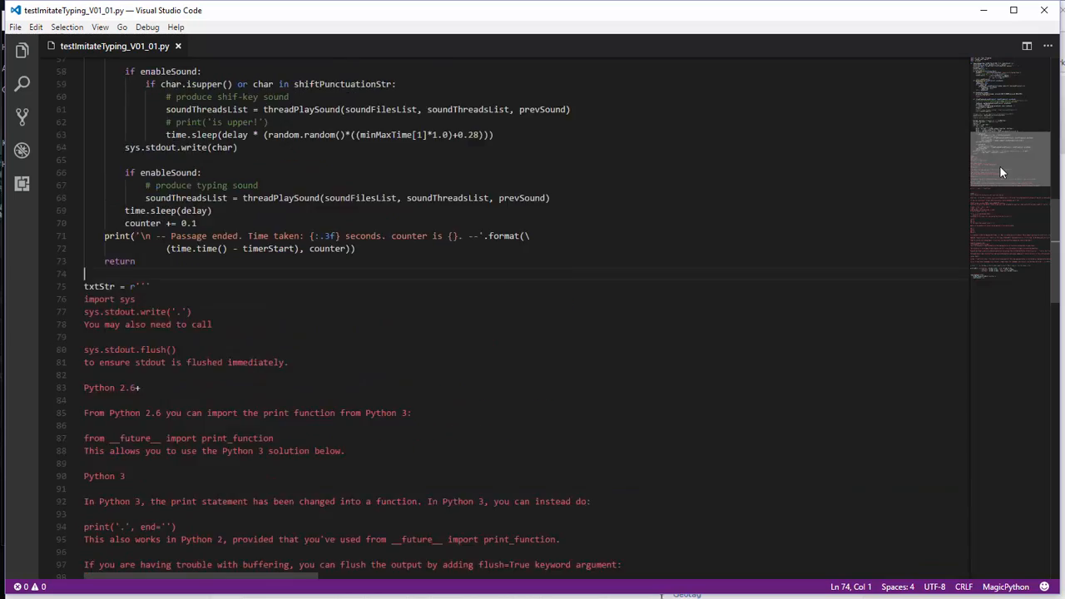
{"action": "scroll", "scroll_direction": "down", "scroll_amount": 3}
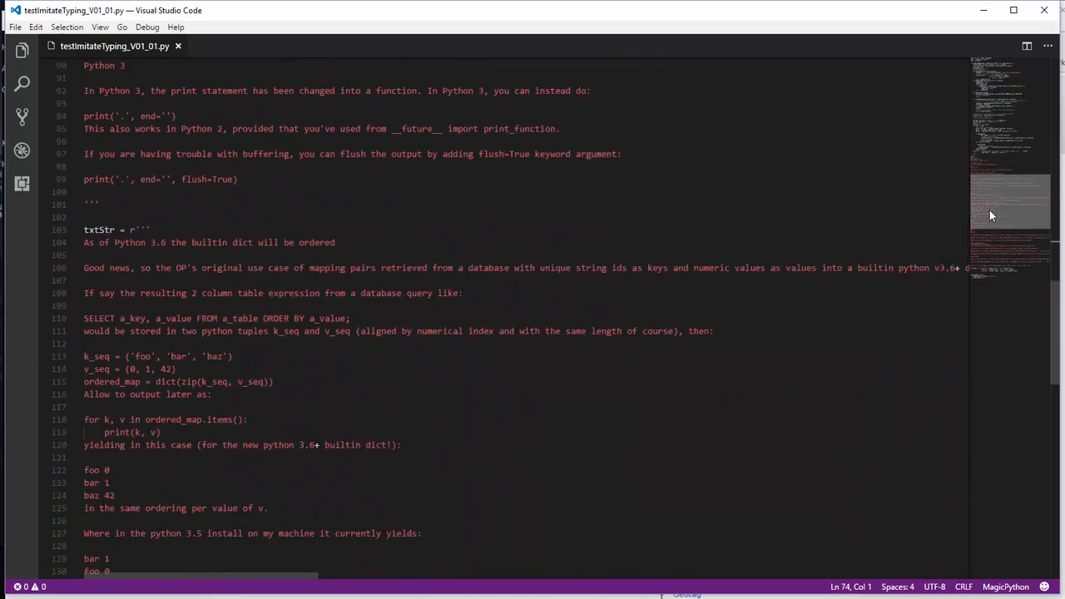
{"action": "scroll", "scroll_direction": "down", "scroll_amount": 3}
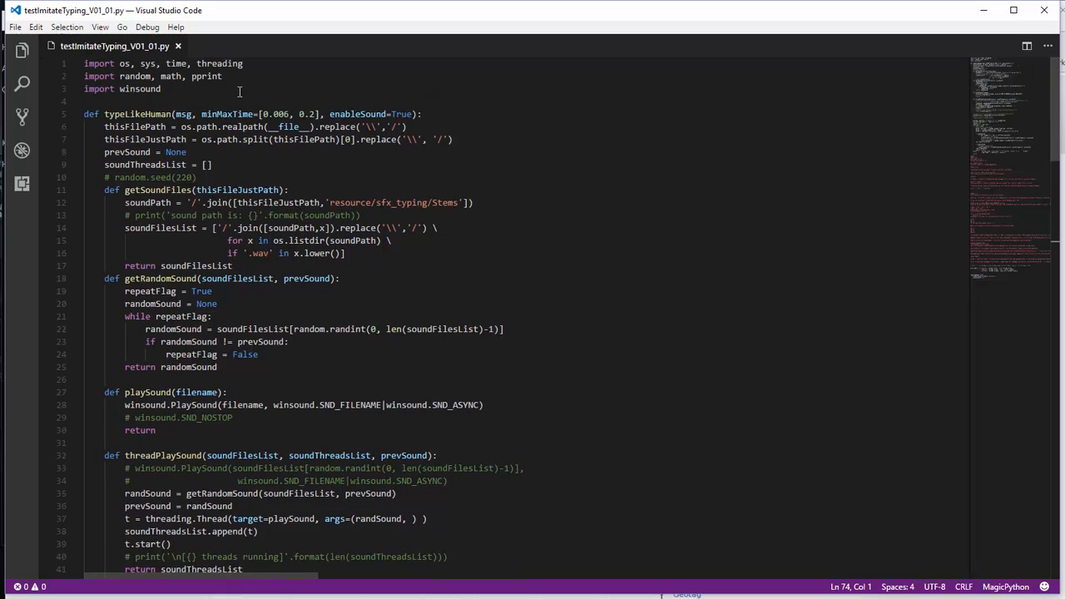
{"action": "scroll", "scroll_direction": "down", "scroll_amount": 3}
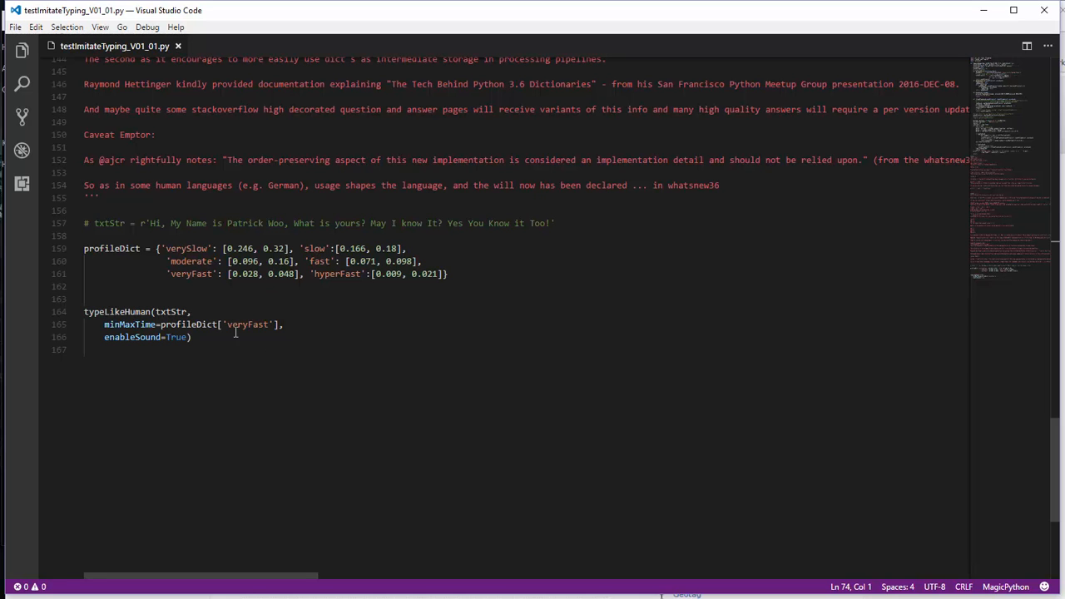
{"action": "double_click", "coordinate": [186, 248]}
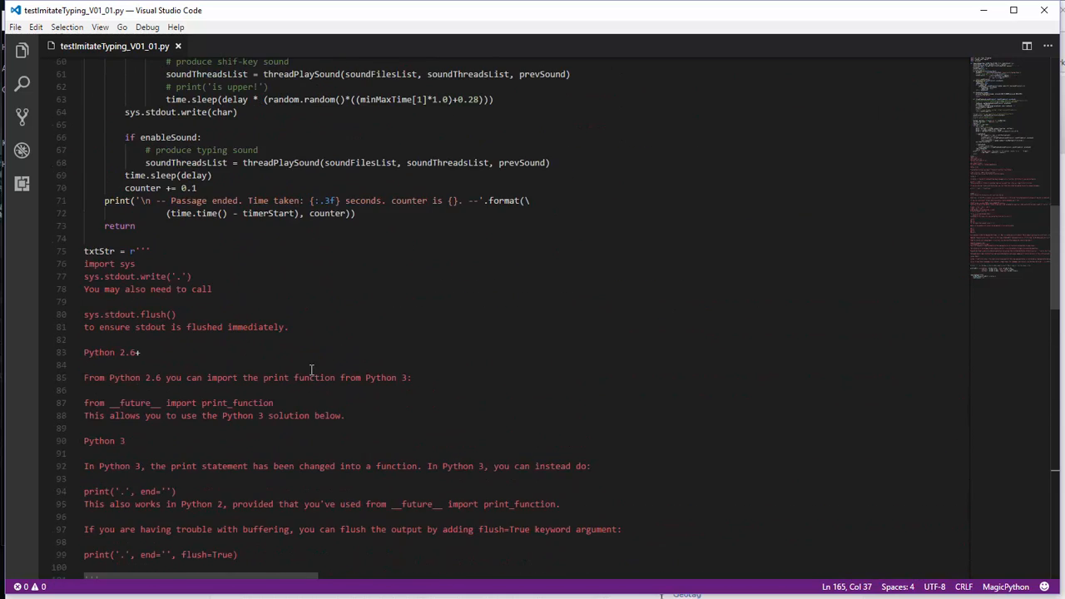
{"action": "scroll", "scroll_direction": "down", "scroll_amount": 3}
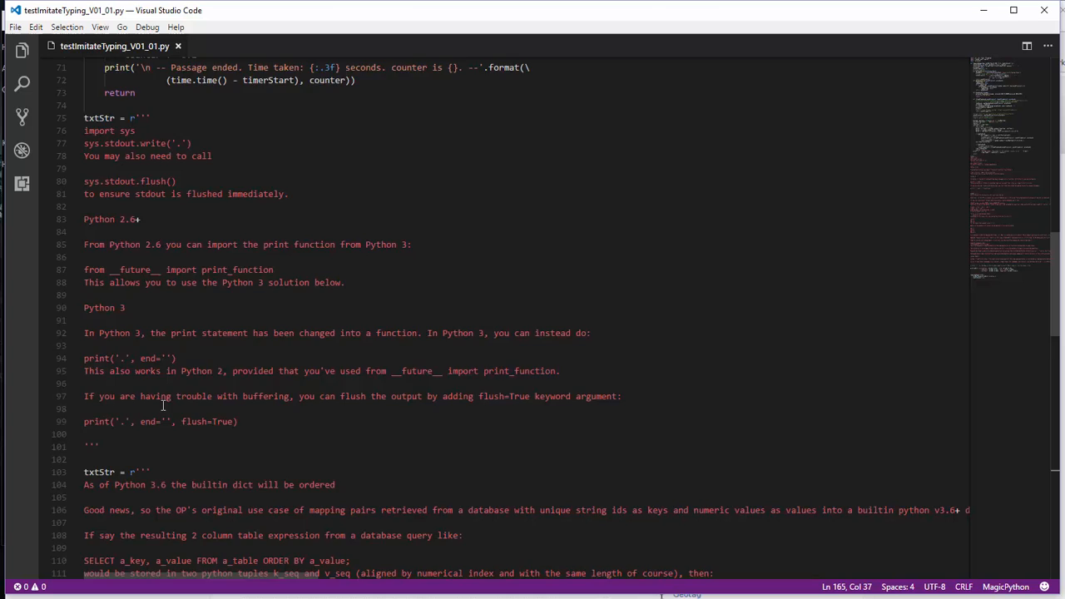
{"action": "scroll", "scroll_direction": "down", "scroll_amount": 3}
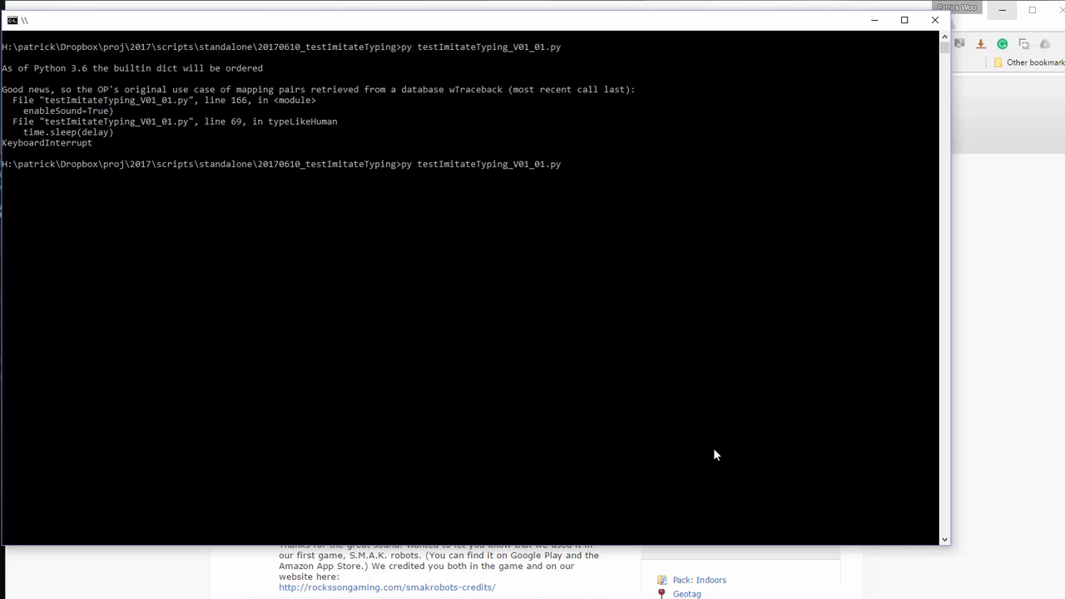
Run the script and let it type the dict-ordering line and the start of 'Good news'
{"action": "key", "text": "Return"}
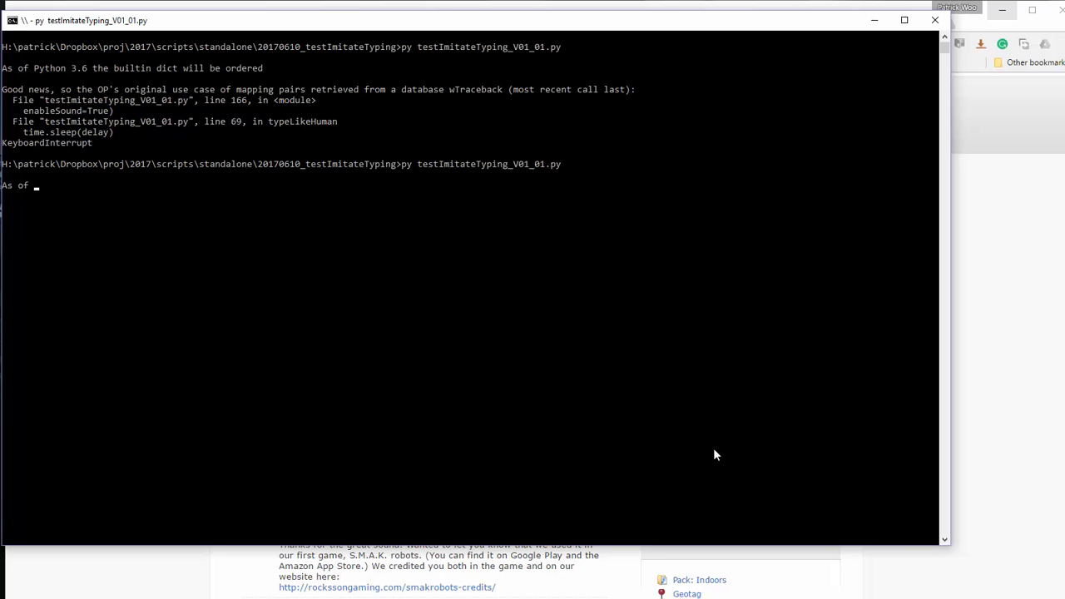
{"action": "type", "text": "Python 3.6 the"}
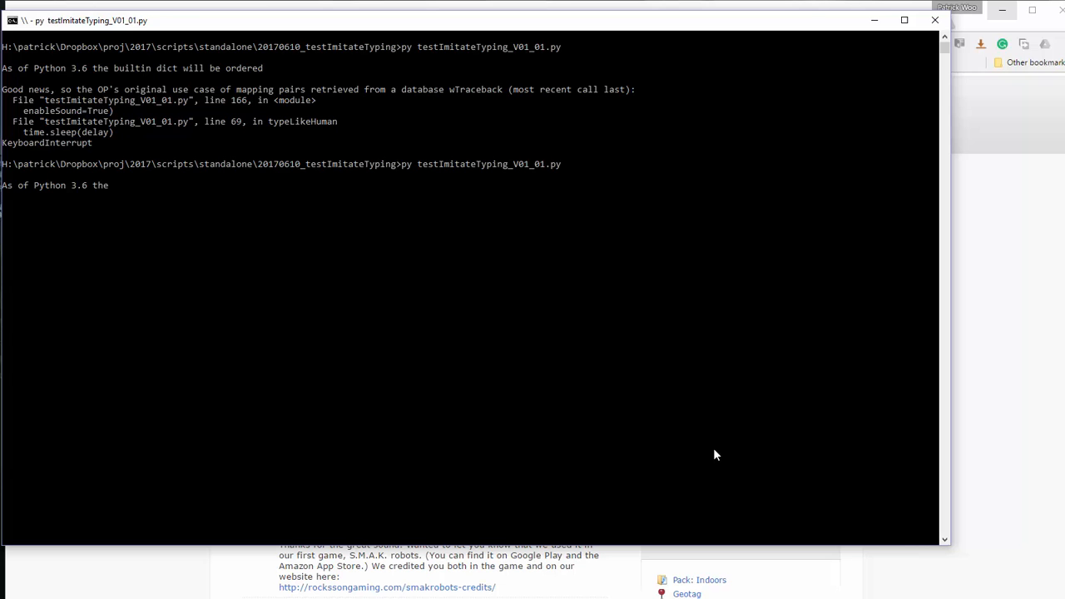
{"action": "type", "text": "builtin dict w"}
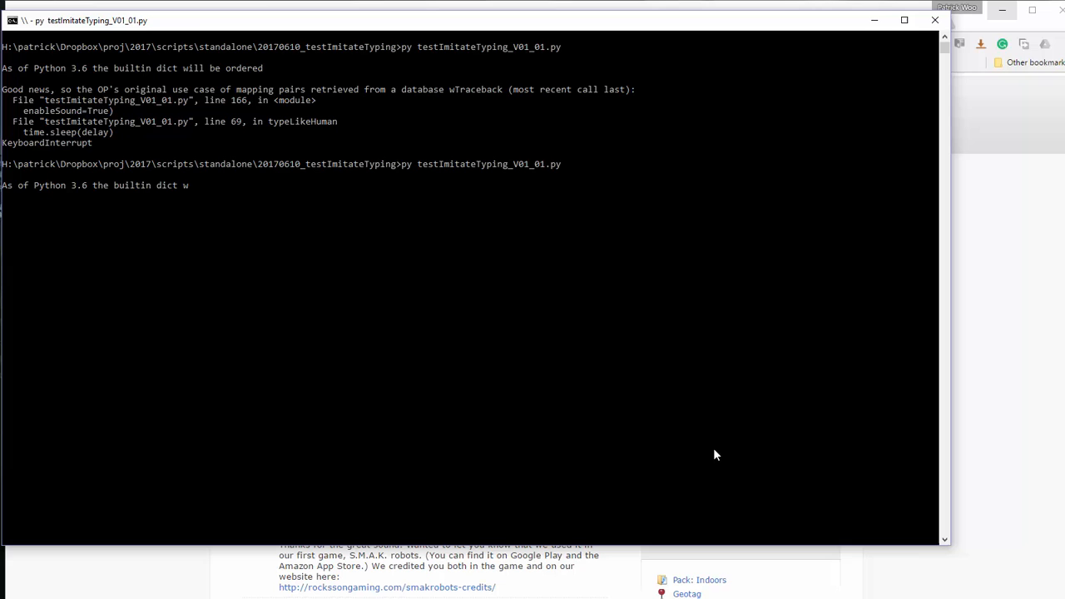
{"action": "type", "text": "ill be ordered"}
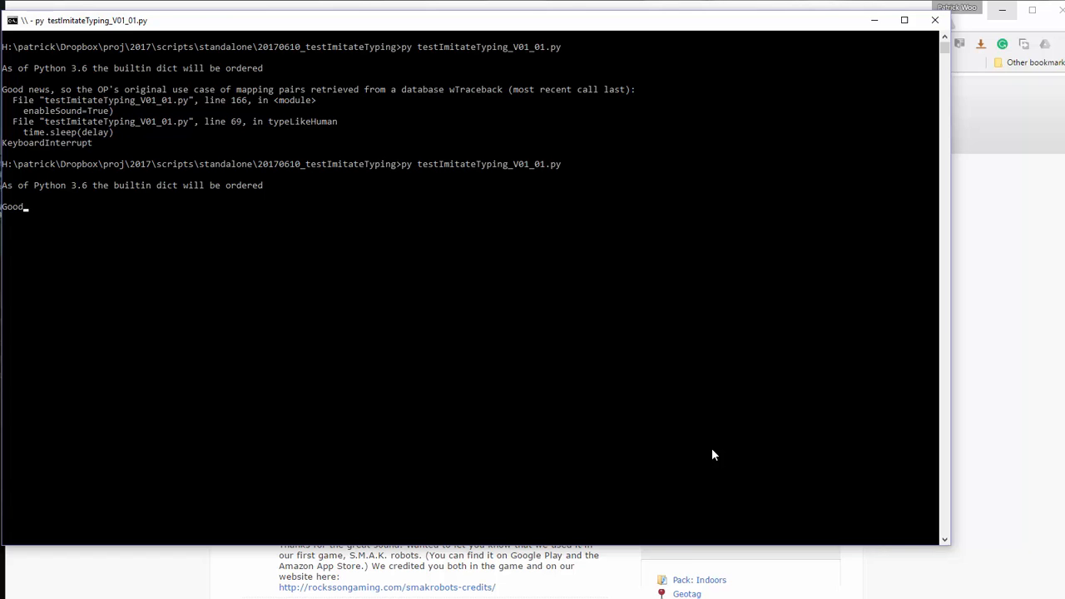
{"action": "type", "text": "n"}
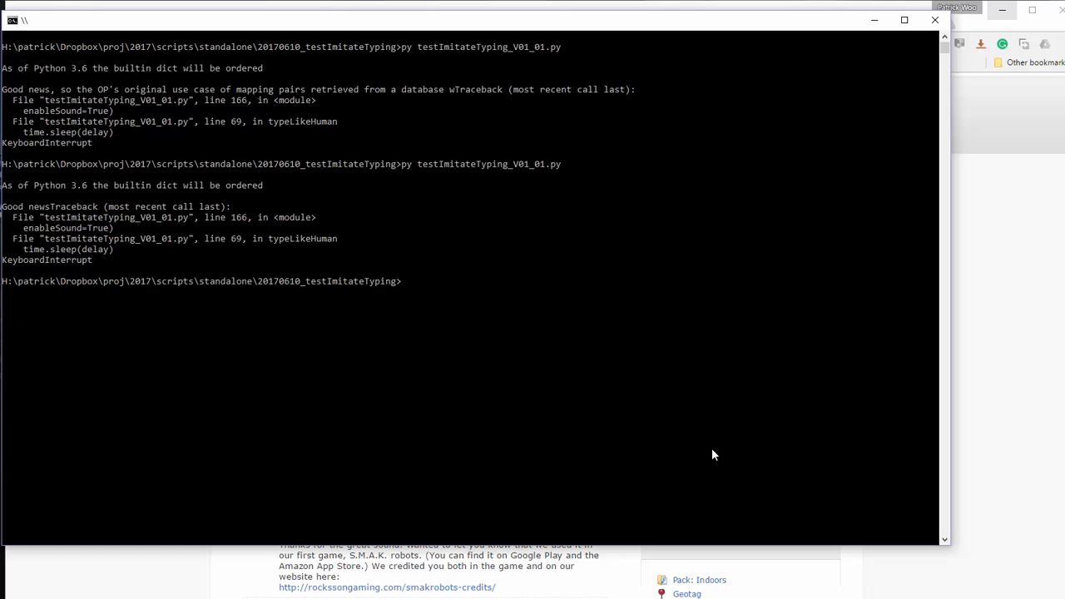
{"action": "mouse_move", "coordinate": [603, 440]}
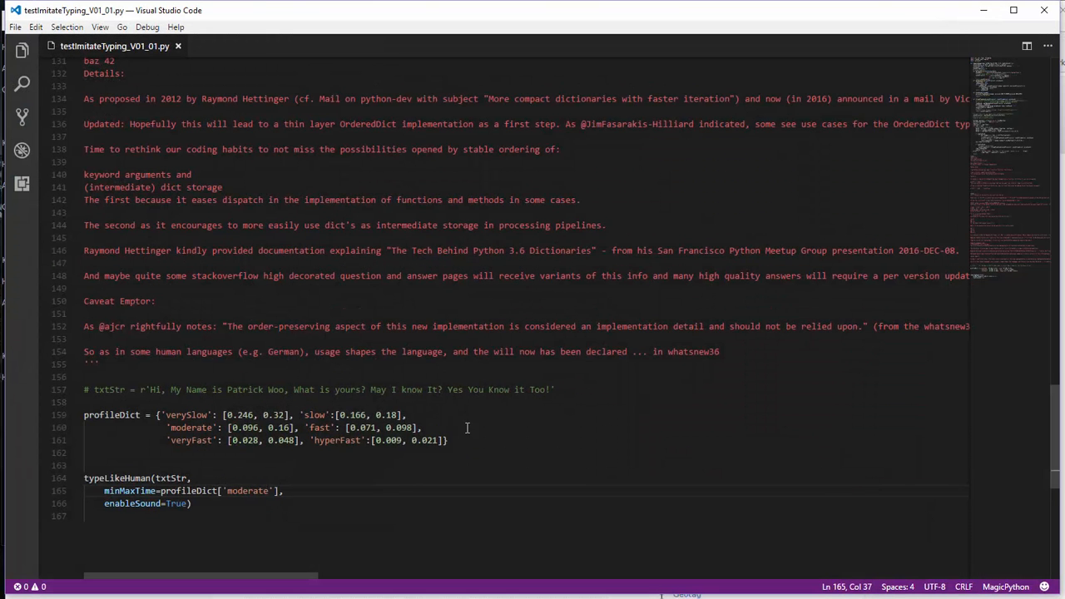
Add txtStr = r'''Hello this is me demonstrating my code! @!$''' as the test string
{"action": "scroll", "scroll_direction": "up", "scroll_amount": 3}
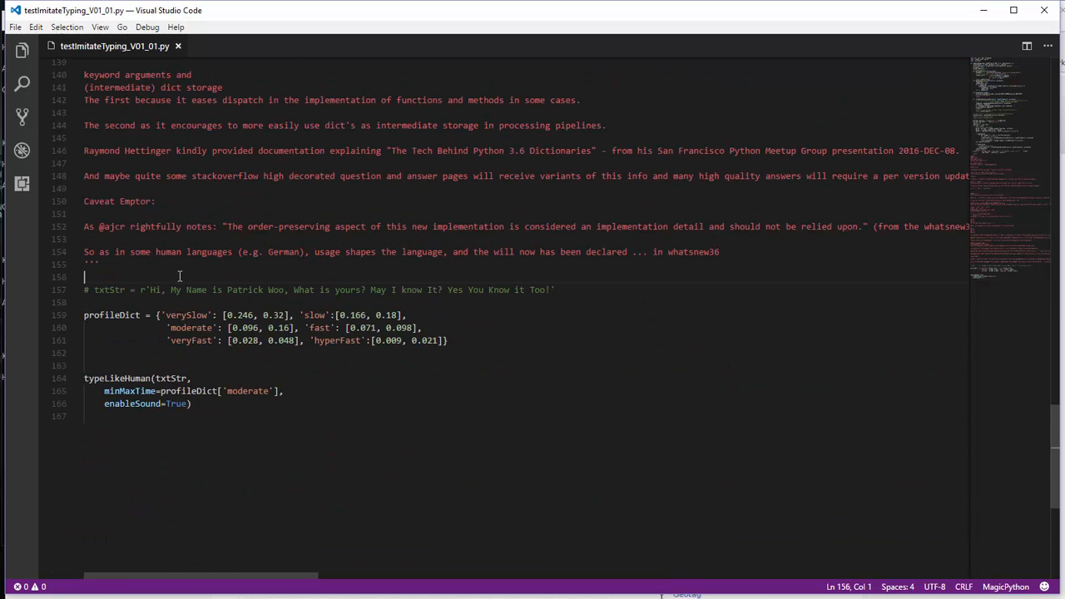
{"action": "type", "text": "txtStr = r'''Hel"}
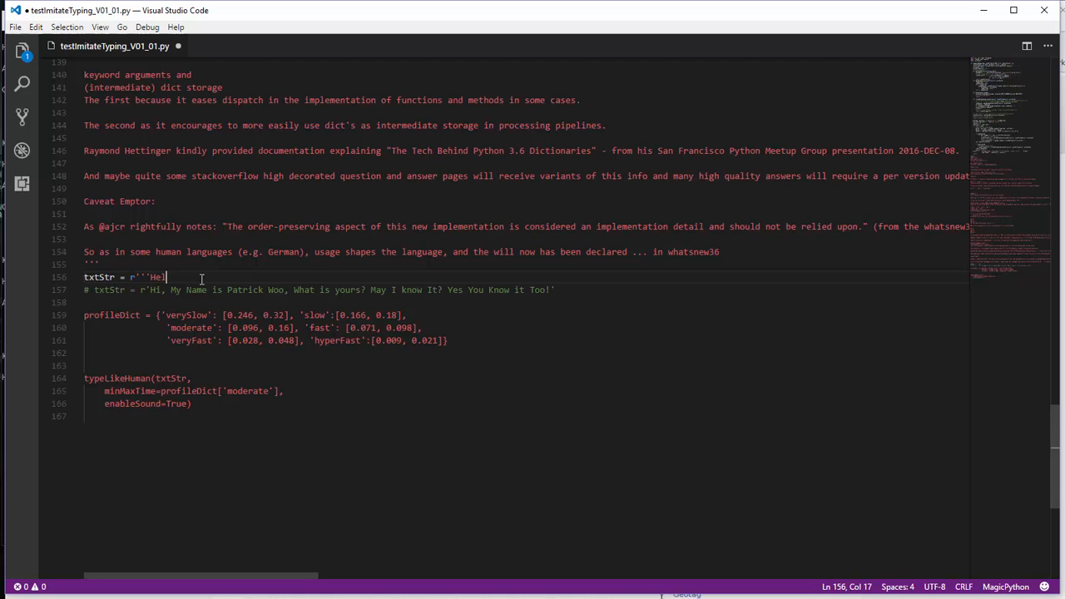
{"action": "type", "text": "low this is me"}
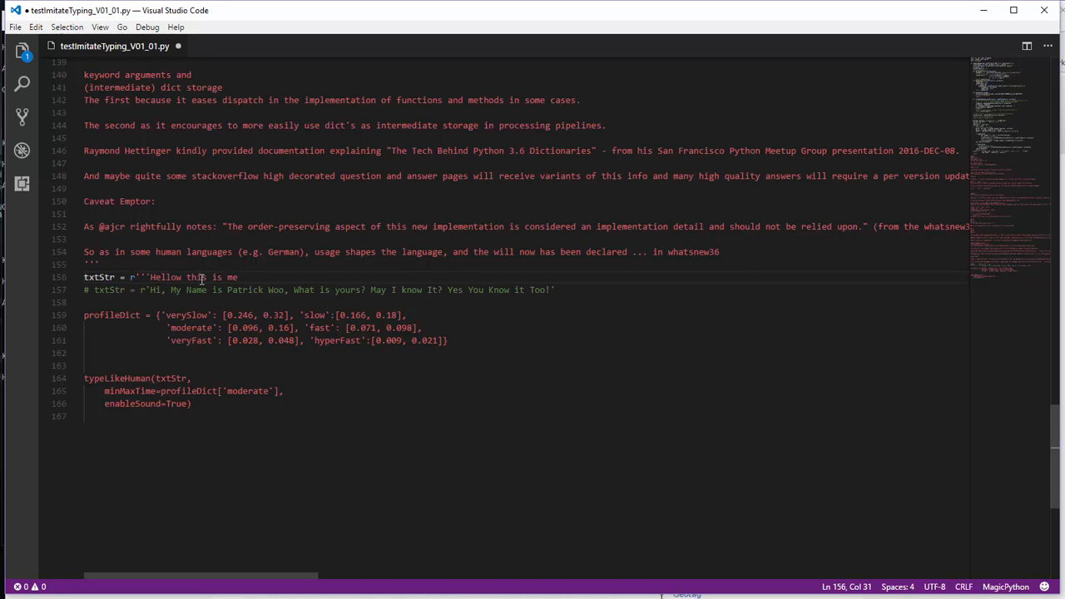
{"action": "type", "text": "\" \""}
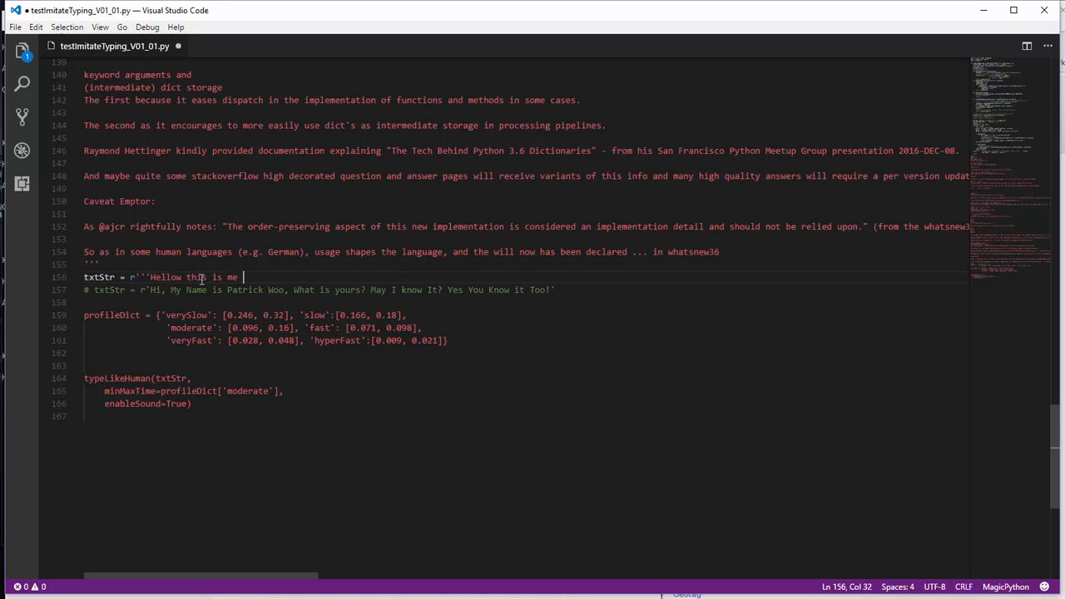
{"action": "type", "text": "demons"}
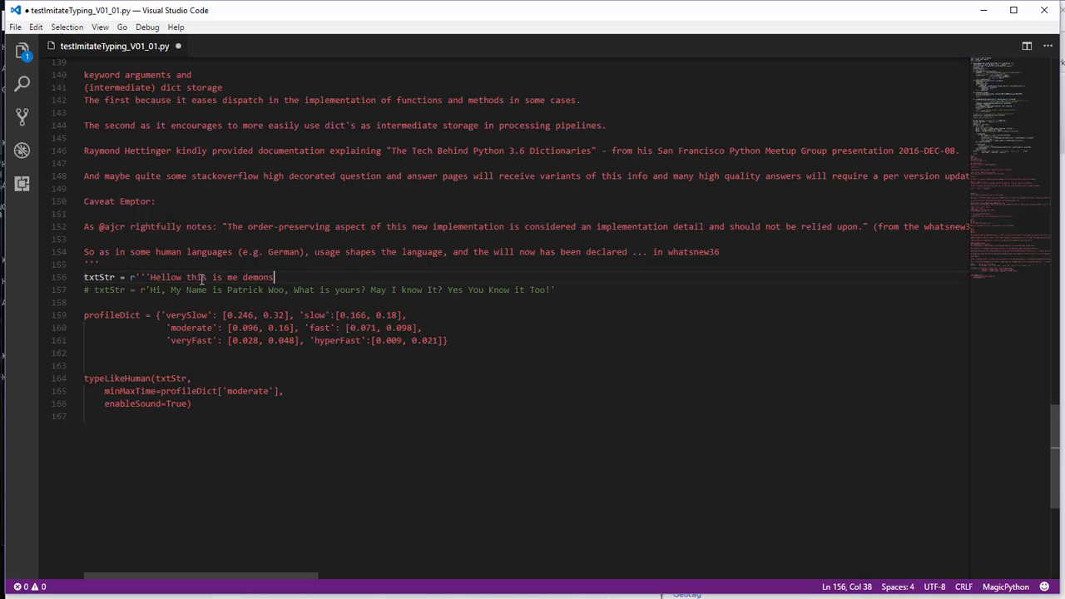
{"action": "type", "text": "trating my code"}
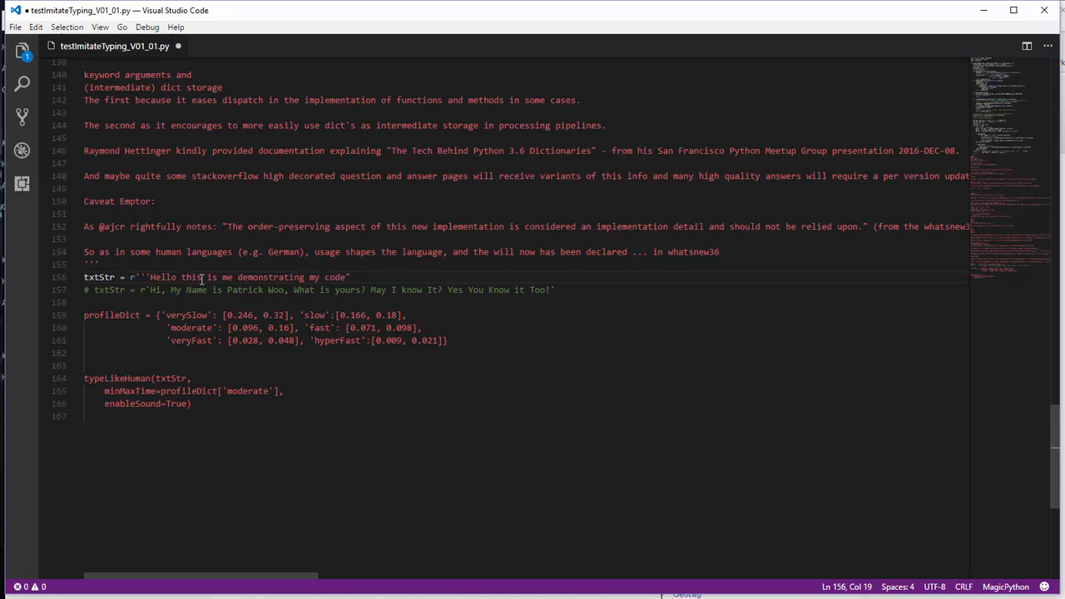
{"action": "type", "text": "@"}
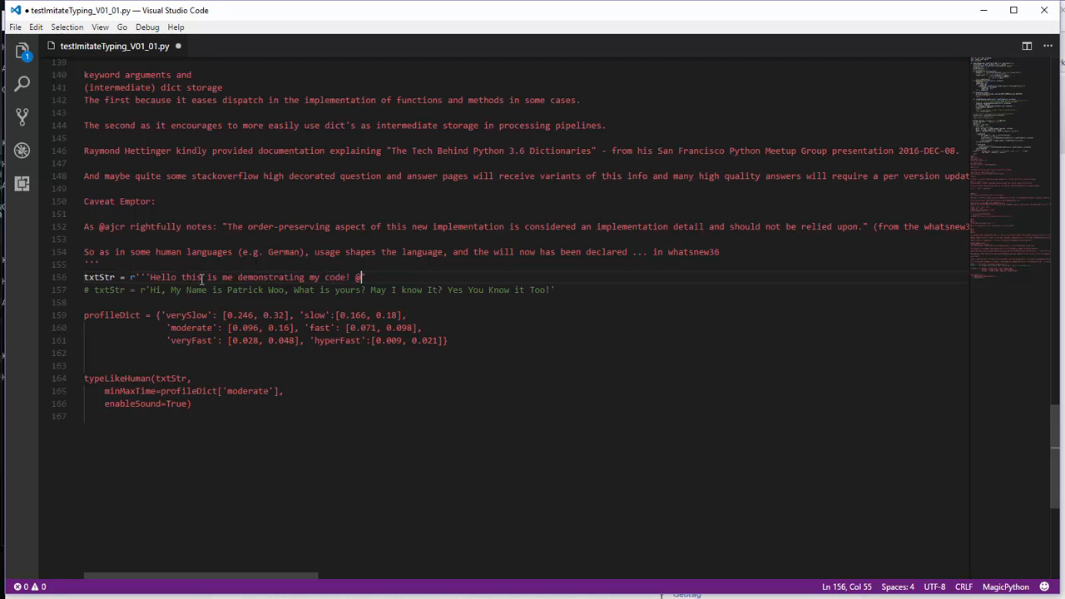
{"action": "type", "text": "!$@''"}
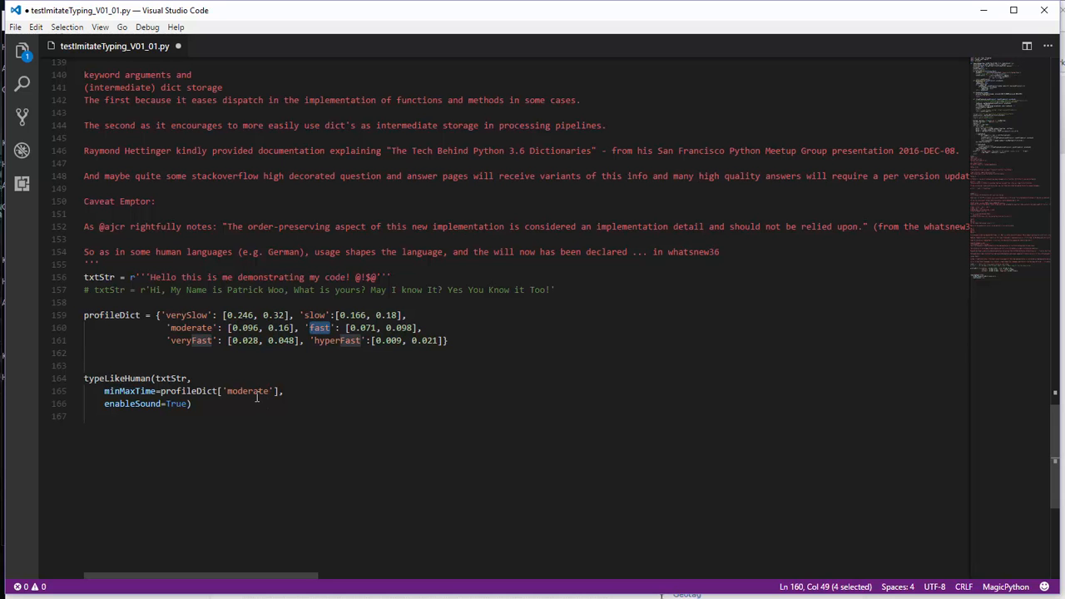
Switch the typeLikeHuman speed profile from 'moderate' to 'fast'
{"action": "type", "text": "fast"}
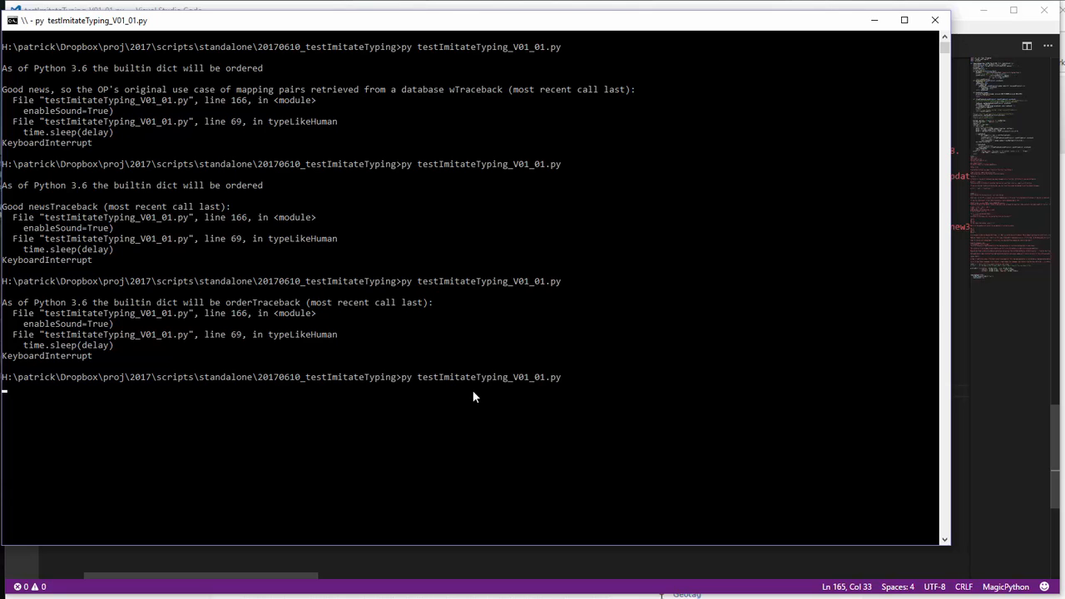
Rerun the script so it types 'Hello this is me demonstrating my code'
{"action": "type", "text": "Hello this is me"}
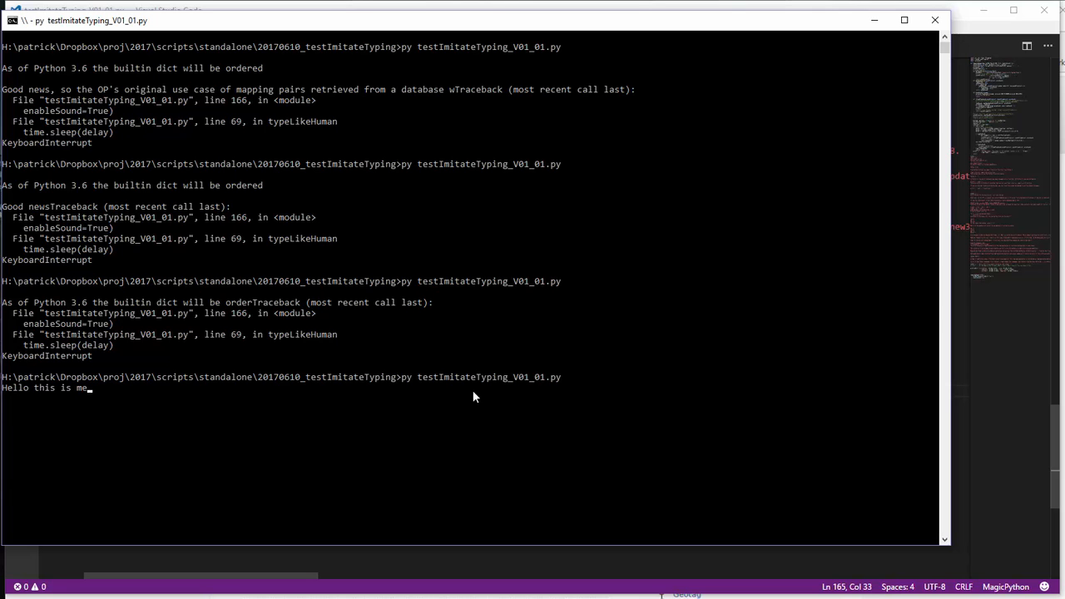
{"action": "type", "text": "demonstrating my code"}
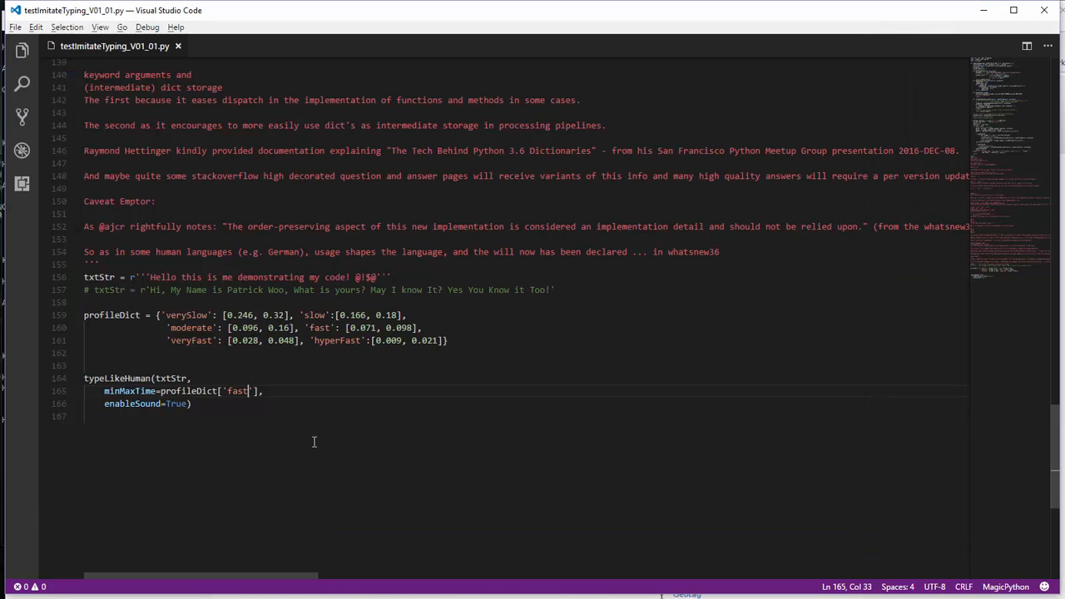
Comment out the Hello txtStr line so the longer passage is used again
{"action": "double_click", "coordinate": [269, 276]}
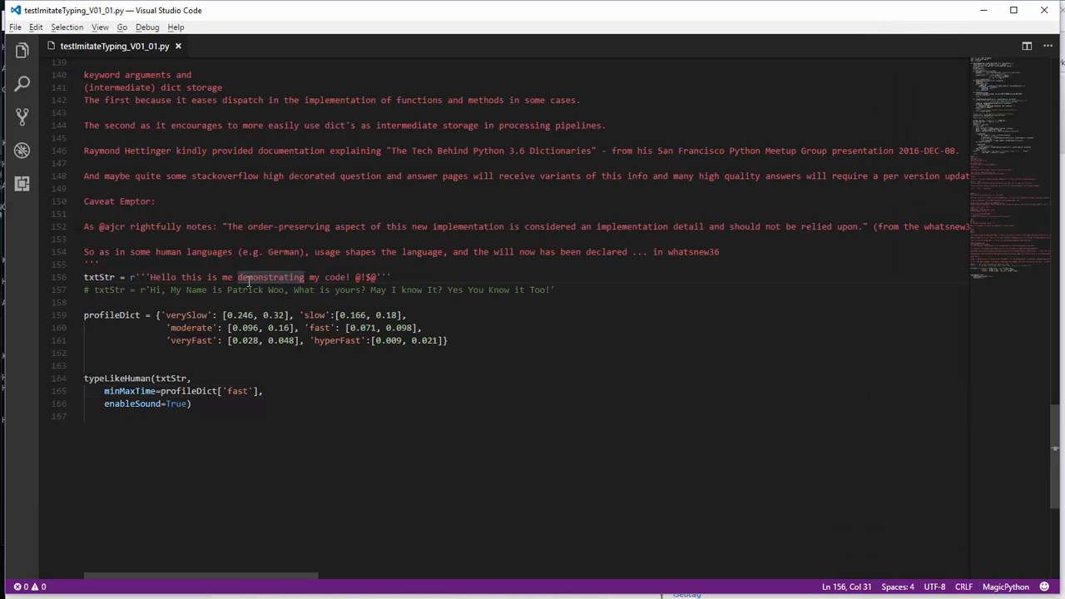
{"action": "key", "text": "ctrl+/"}
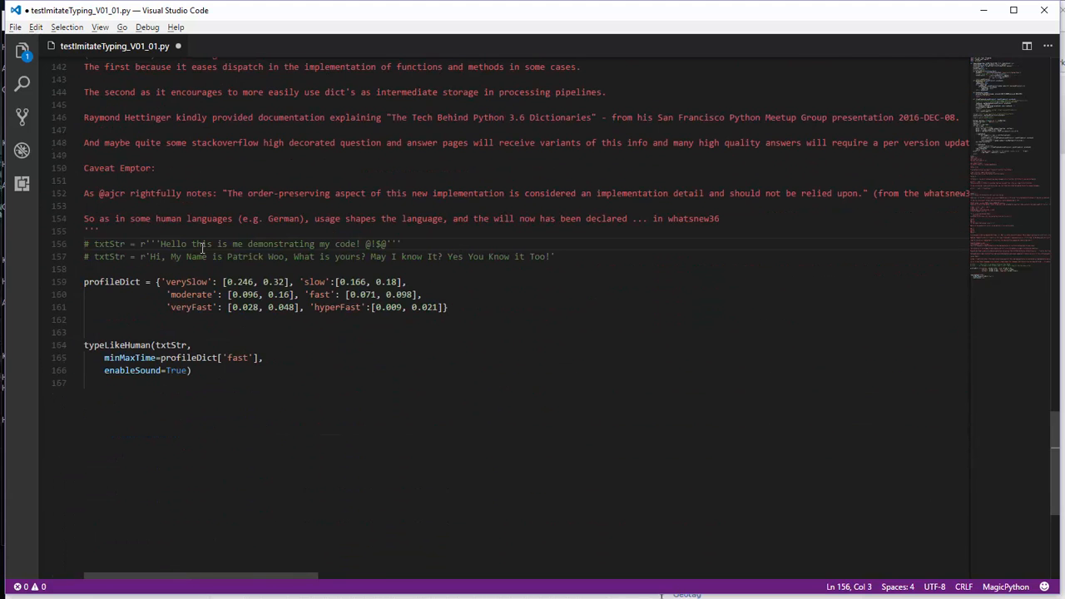
{"action": "double_click", "coordinate": [189, 306]}
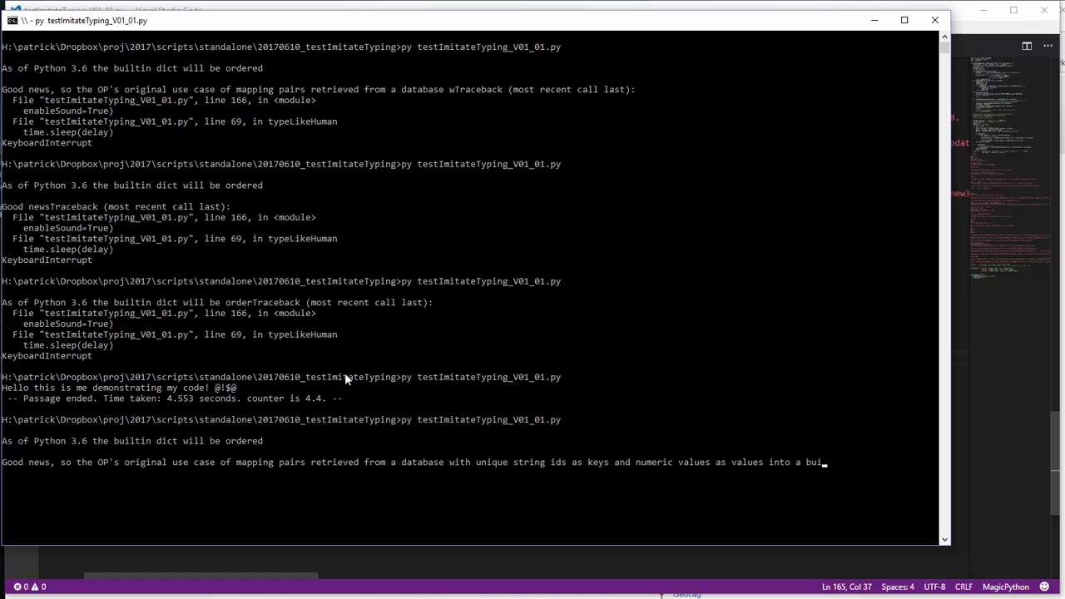
Run the script on the long passage and interrupt it after a few lines
{"action": "type", "text": "ltin python v3.6+ dict, should now respect the insert order."}
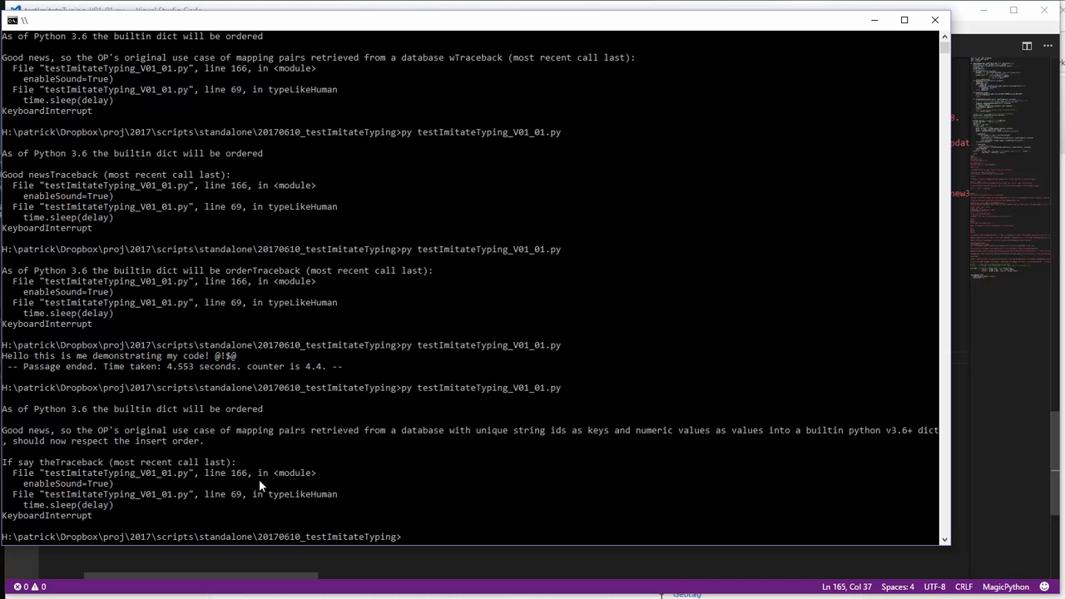
{"action": "mouse_move", "coordinate": [279, 443]}
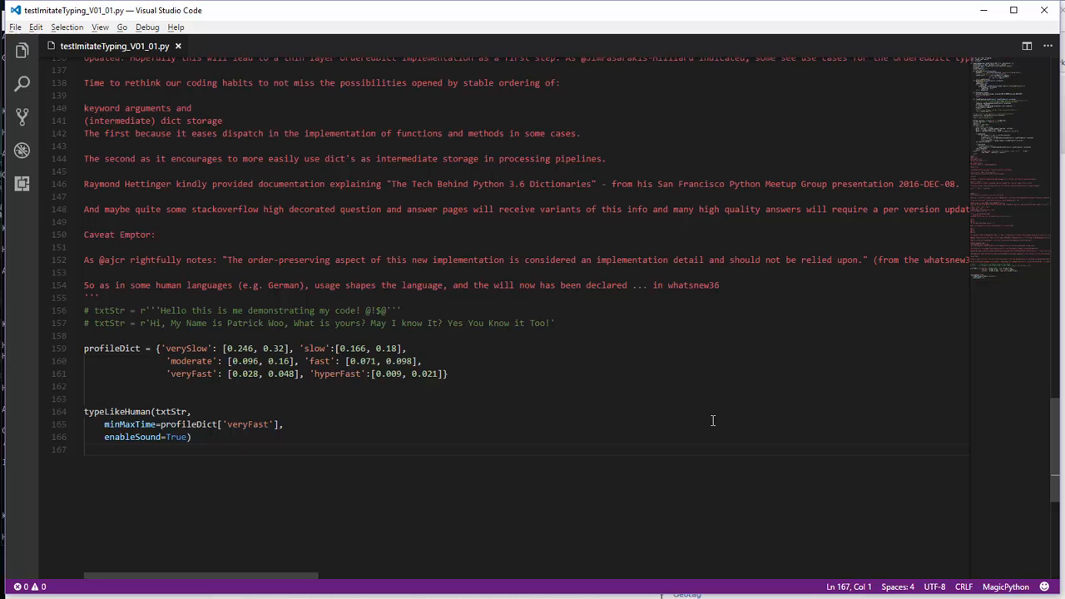
{"action": "mouse_move", "coordinate": [710, 424]}
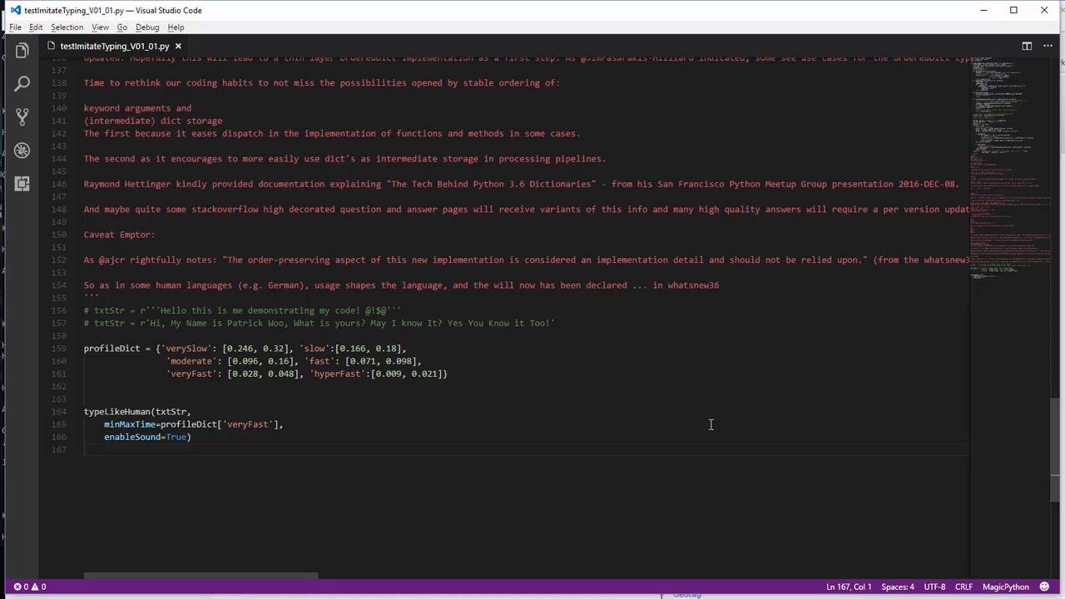
{"action": "mouse_move", "coordinate": [699, 433]}
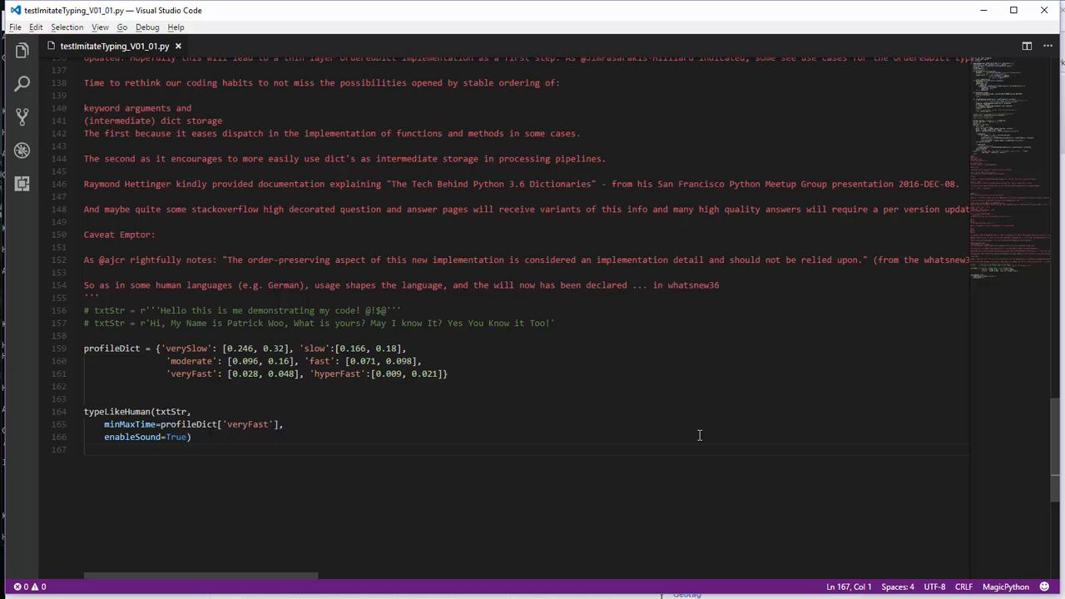
{"action": "mouse_move", "coordinate": [293, 469]}
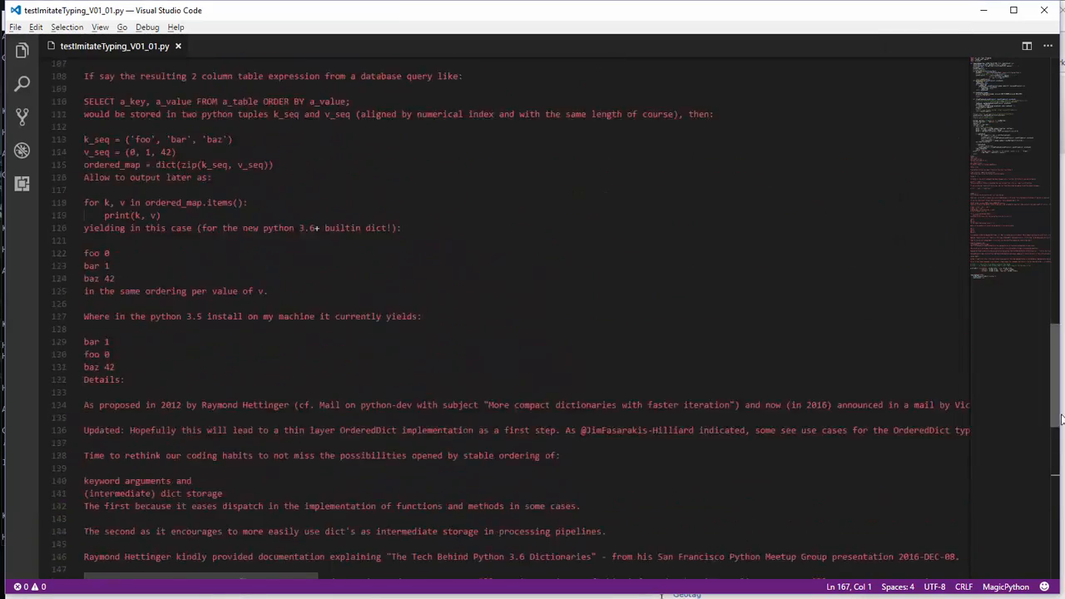
Select the 'hyperFast' profile name to use in place of 'veryFast' in typeLikeHuman
{"action": "scroll", "scroll_direction": "down", "scroll_amount": 3}
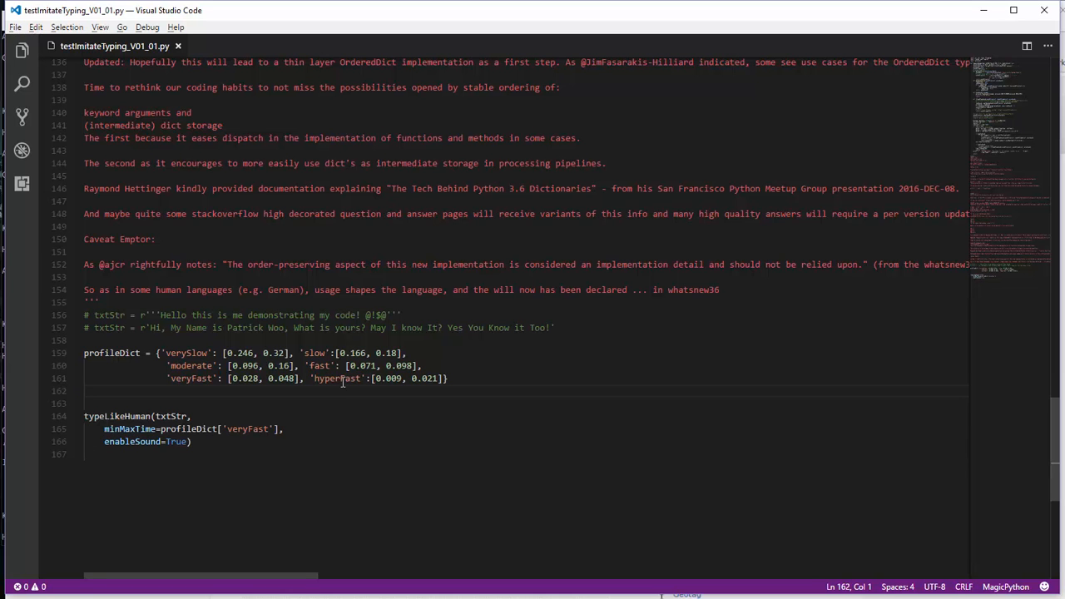
{"action": "double_click", "coordinate": [247, 429]}
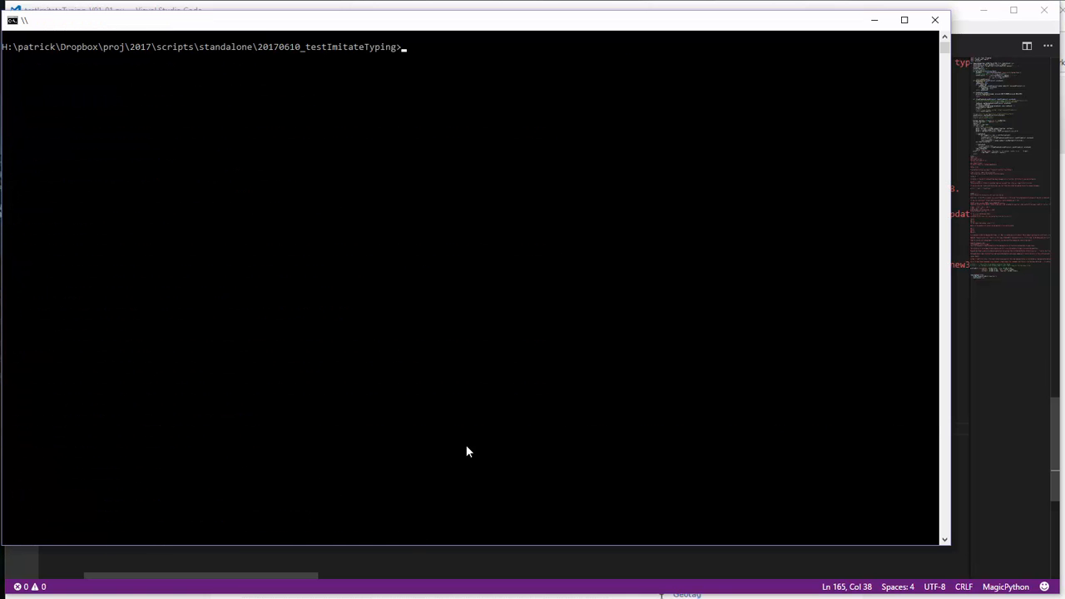
Run py testImitateTyping_V01_01.py so the ordered-dict article prints gradually like human typing
{"action": "type", "text": "py testImitateTyping_V01_01.py"}
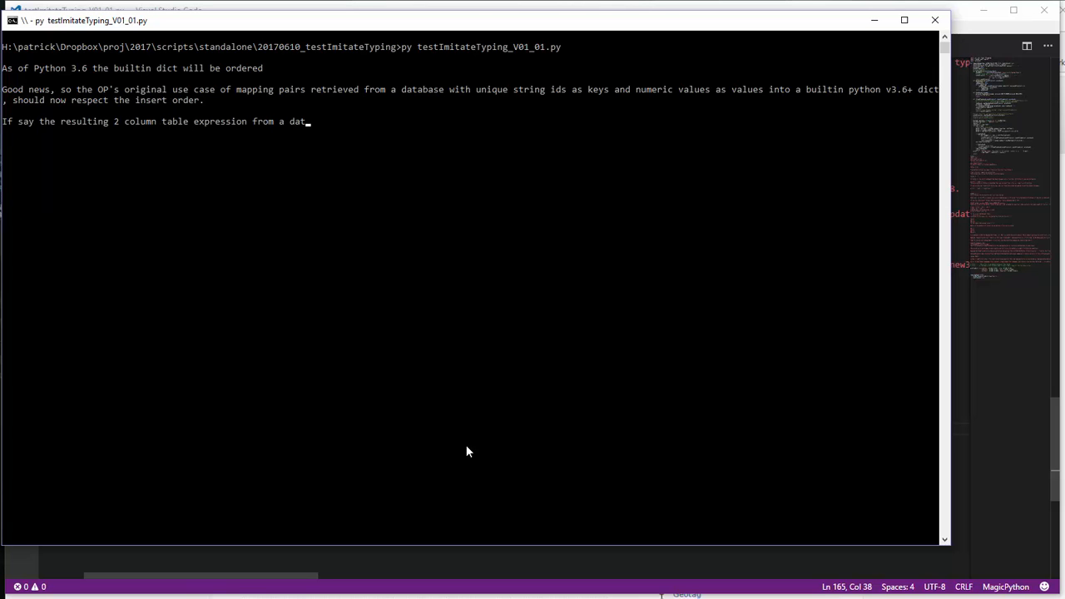
{"action": "type", "text": "abase query like:"}
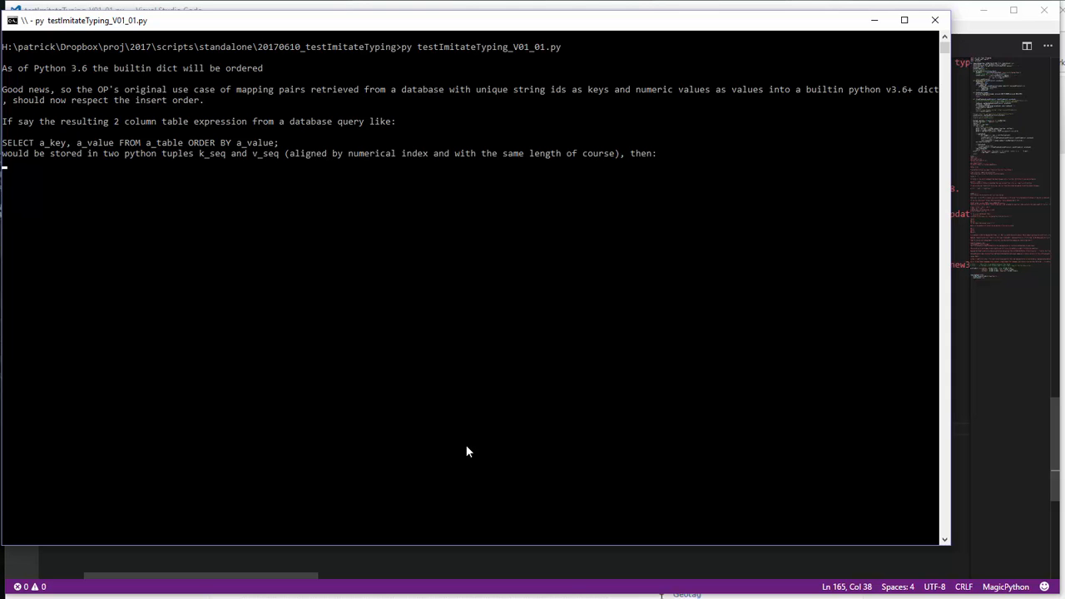
{"action": "type", "text": "k_seq = ('foo', 'bar', 'baz')"}
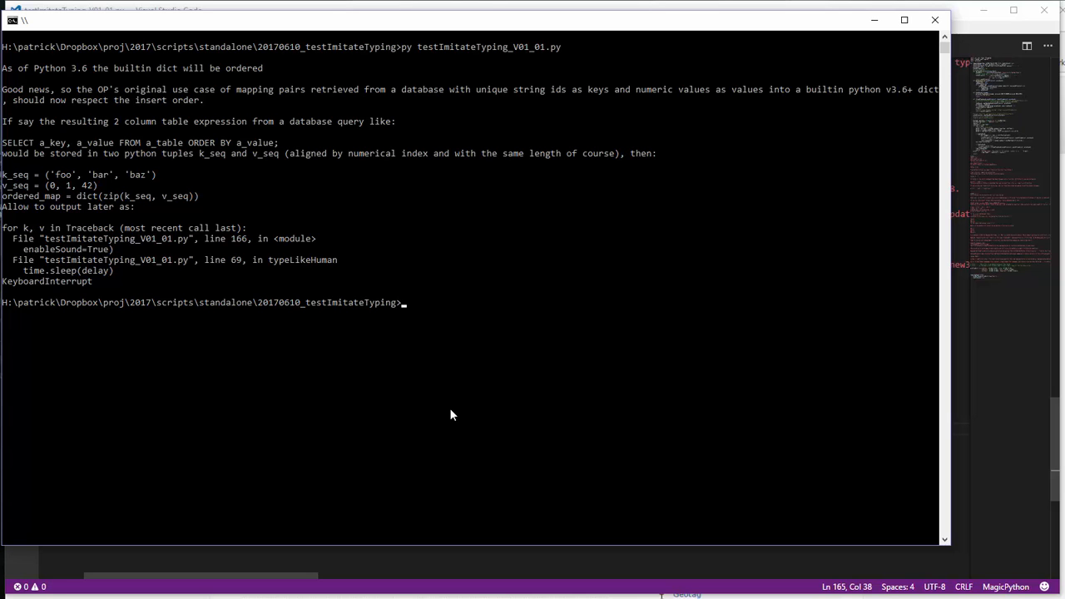
{"action": "mouse_move", "coordinate": [193, 383]}
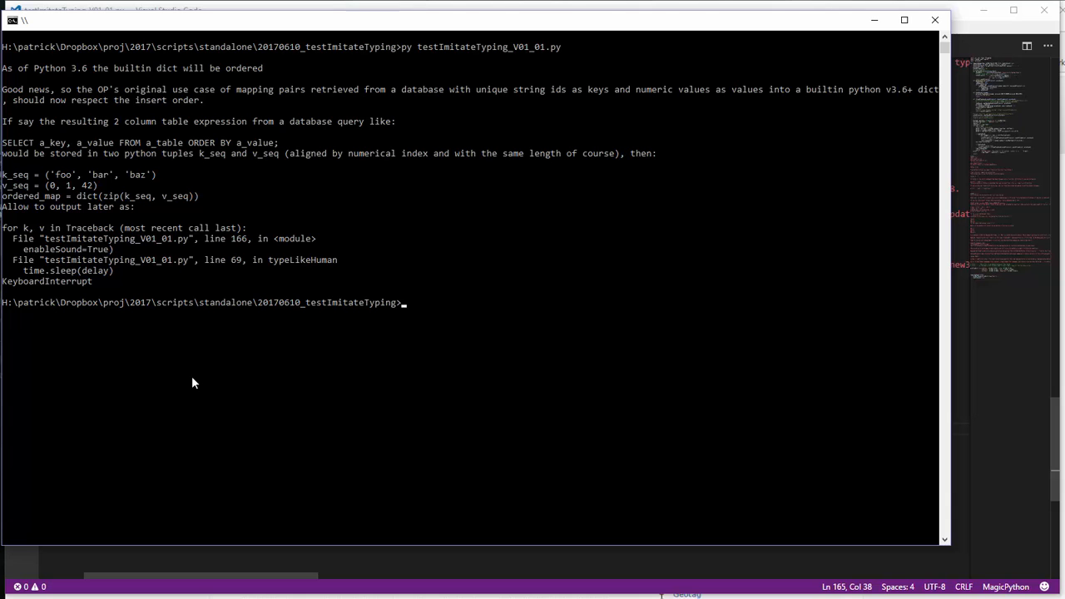
{"action": "mouse_move", "coordinate": [256, 368]}
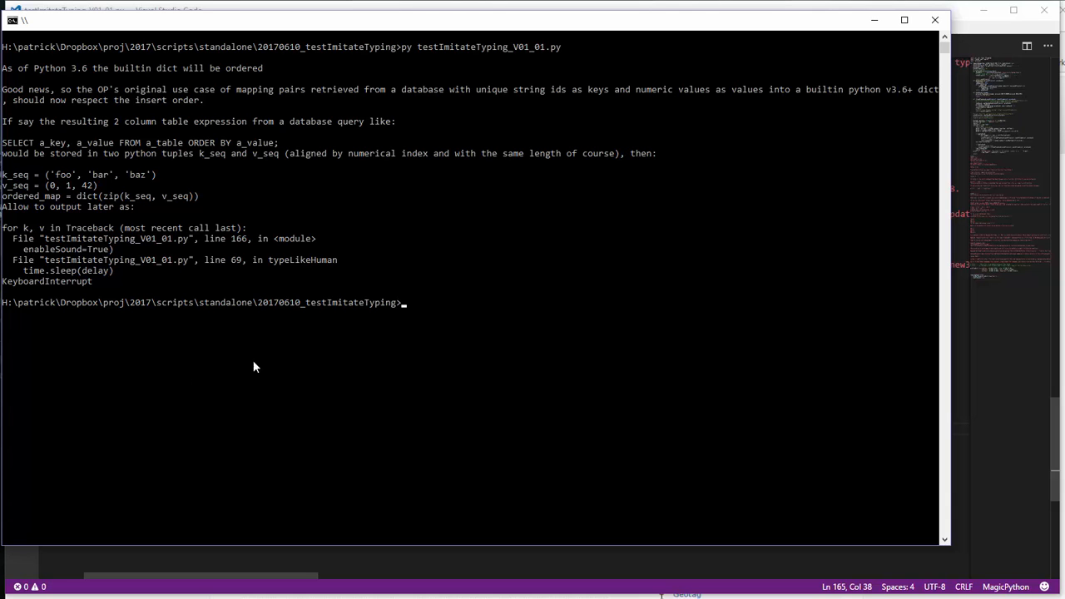
{"action": "mouse_move", "coordinate": [563, 319]}
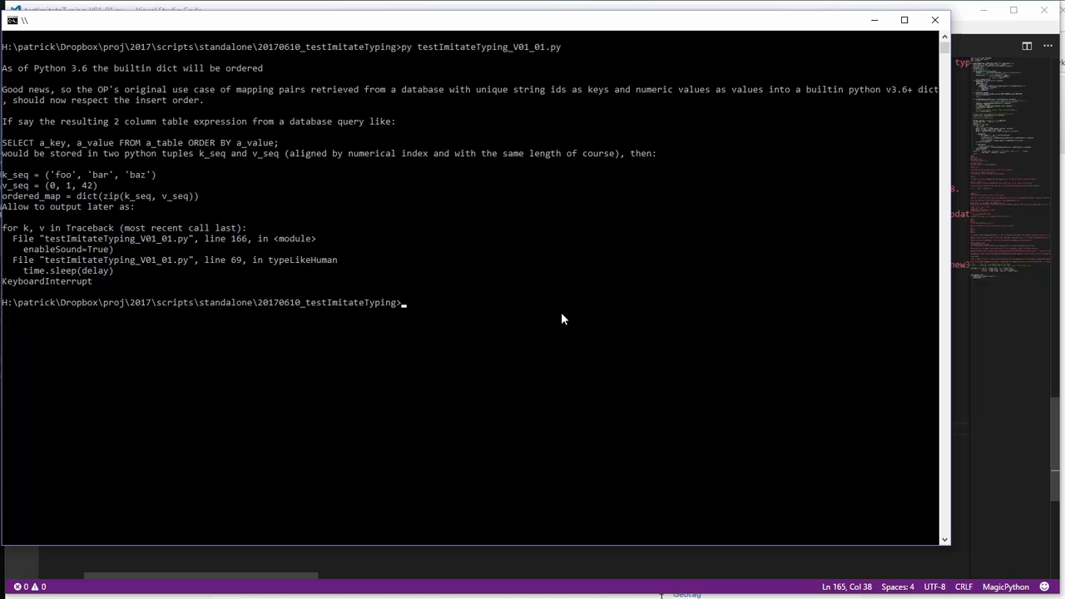
{"action": "mouse_move", "coordinate": [449, 342]}
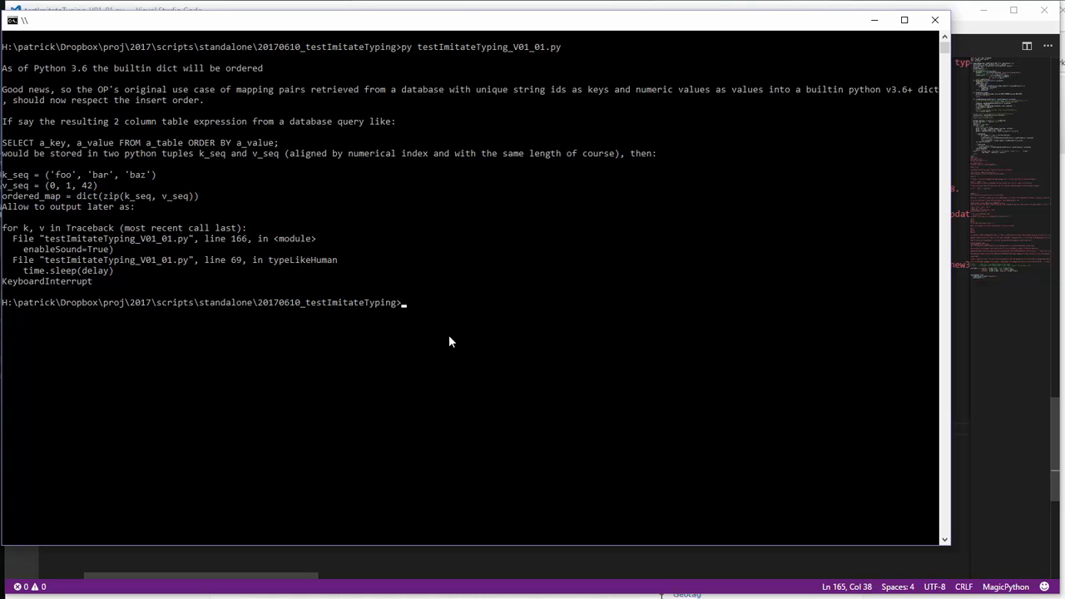
{"action": "mouse_move", "coordinate": [452, 317]}
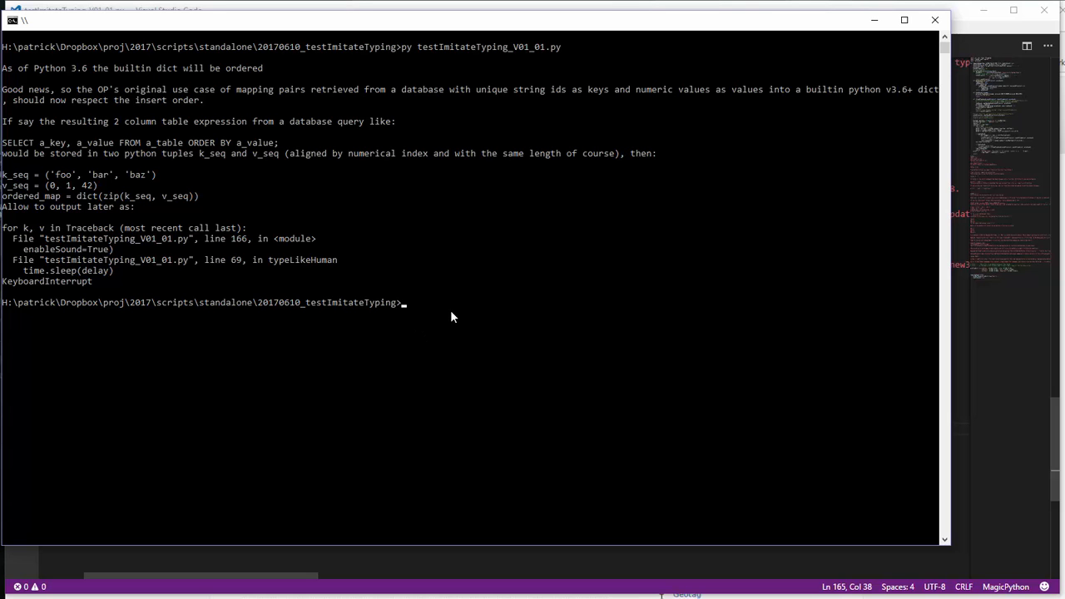
{"action": "mouse_move", "coordinate": [443, 340]}
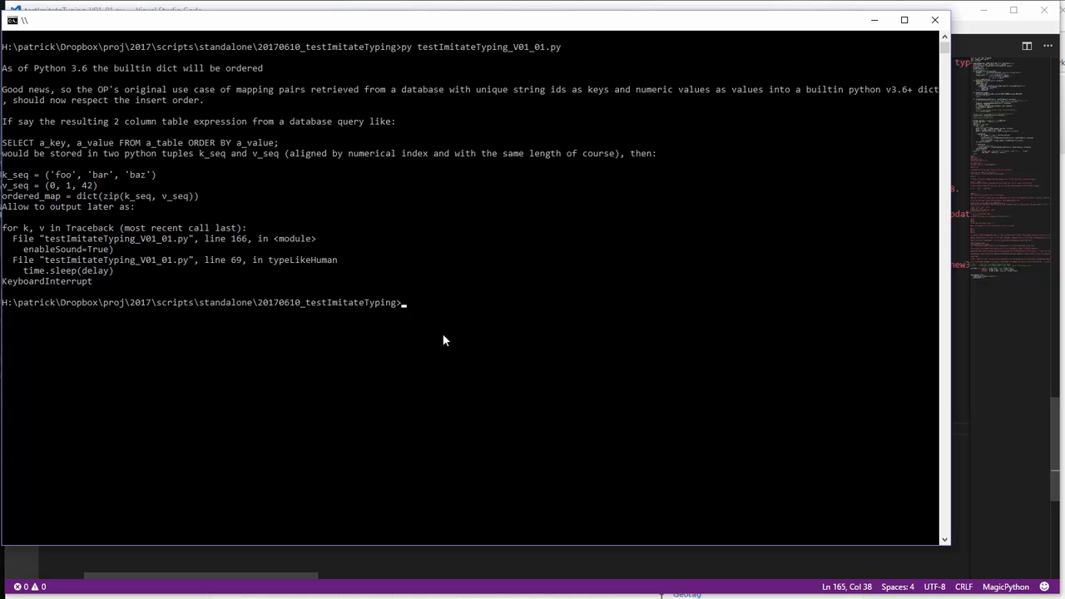
{"action": "mouse_move", "coordinate": [453, 342]}
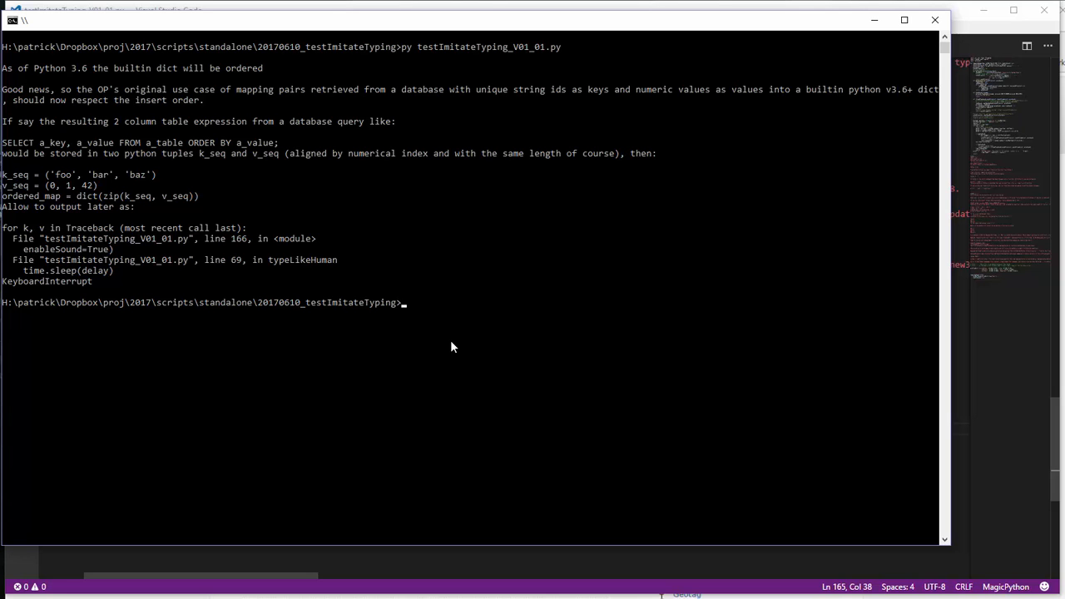
{"action": "mouse_move", "coordinate": [441, 340]}
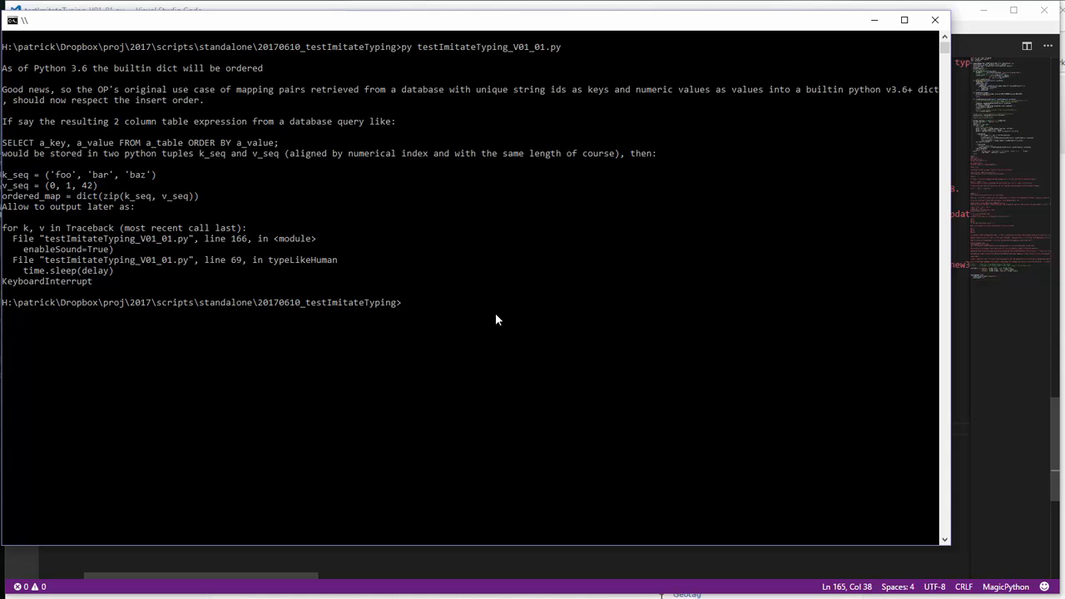
{"action": "mouse_move", "coordinate": [440, 406]}
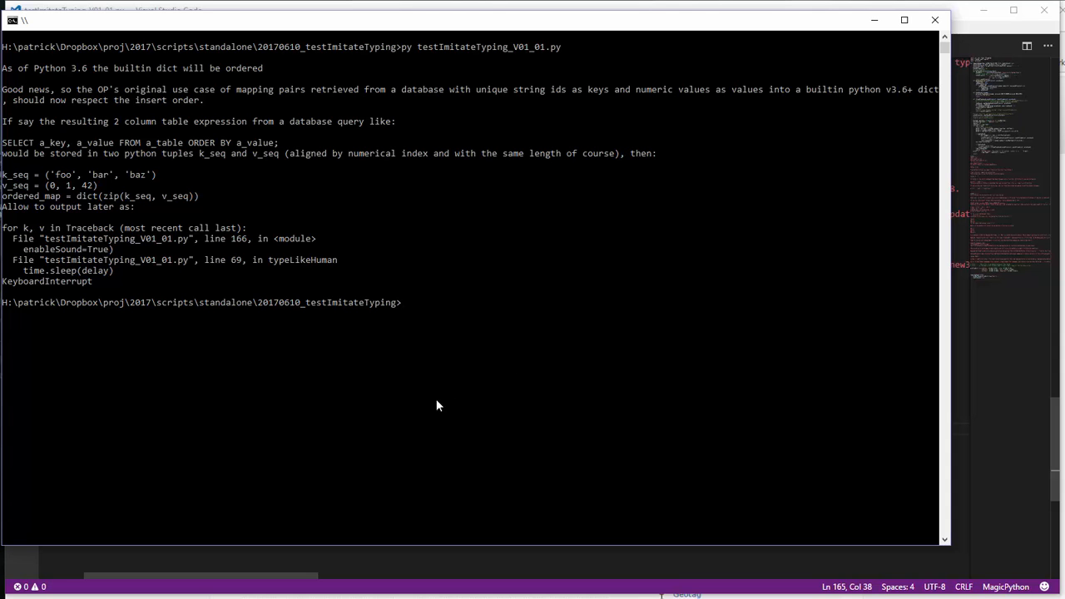
{"action": "mouse_move", "coordinate": [480, 339]}
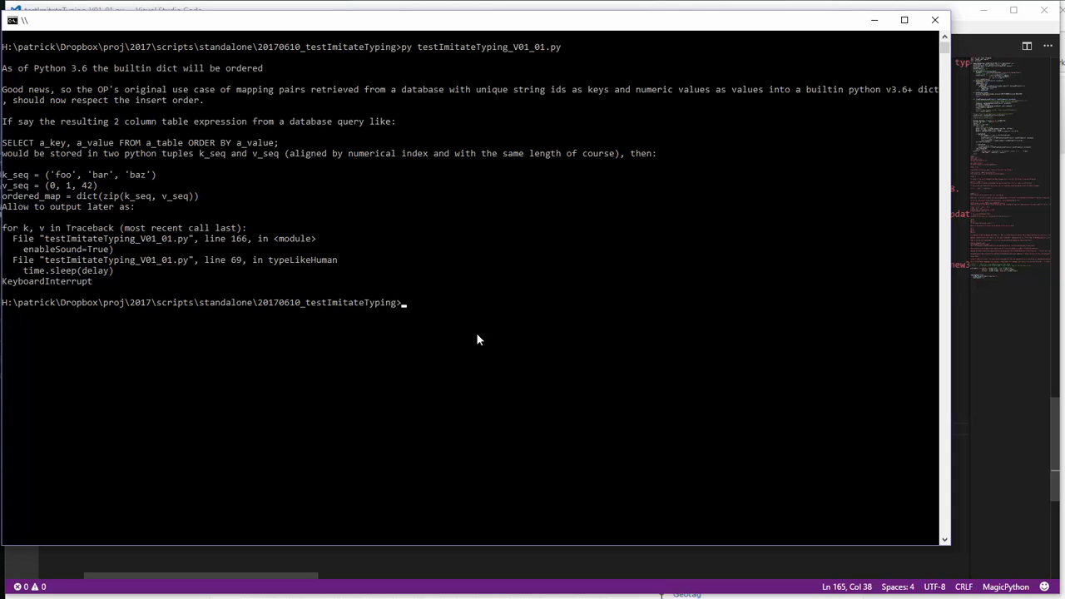
{"action": "mouse_move", "coordinate": [772, 584]}
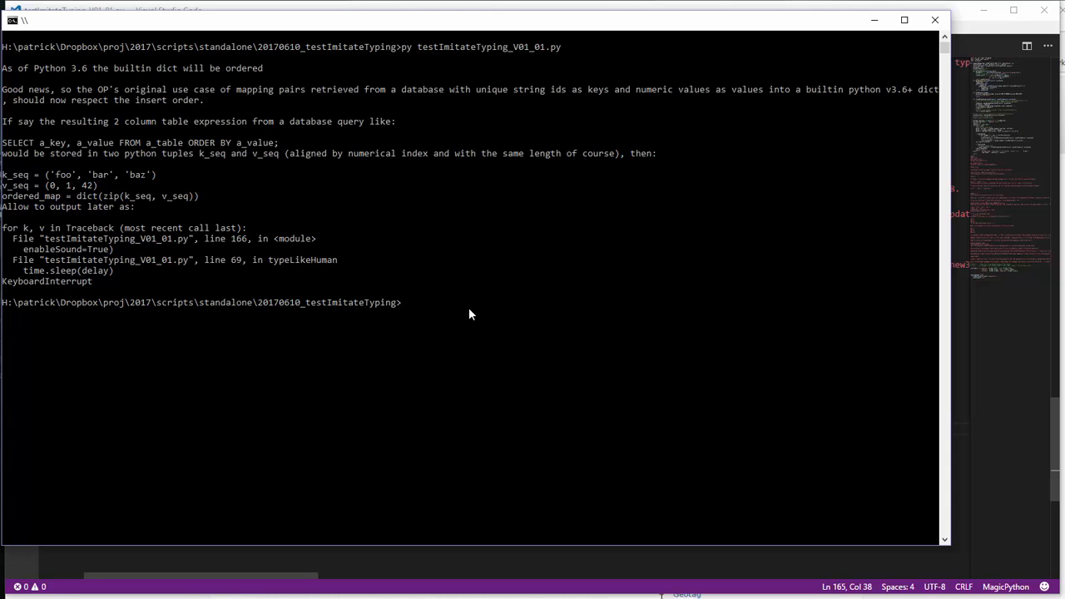
{"action": "mouse_move", "coordinate": [443, 313]}
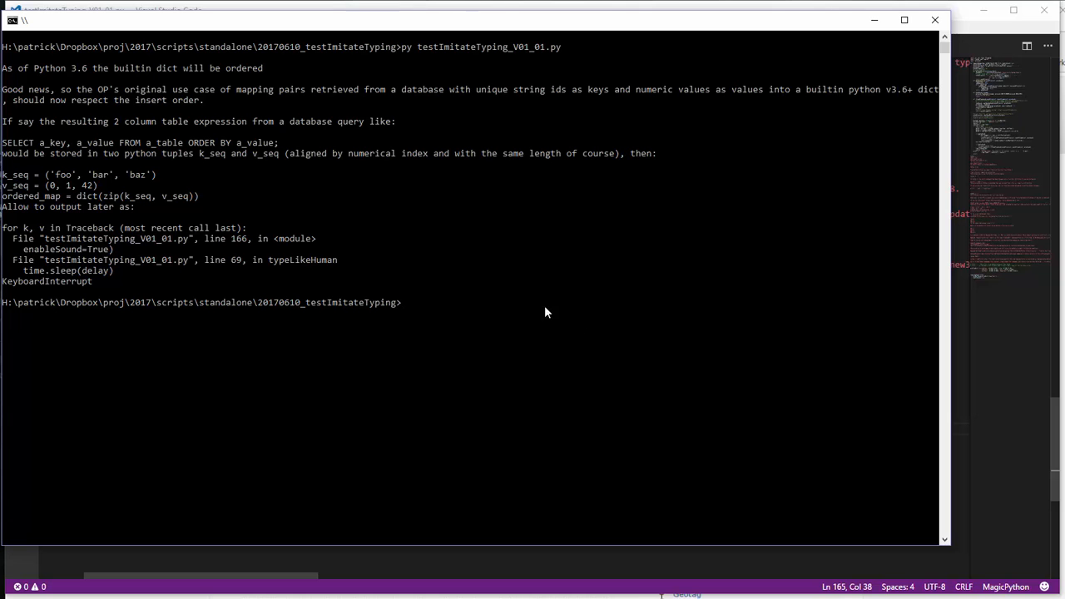
{"action": "mouse_move", "coordinate": [559, 333]}
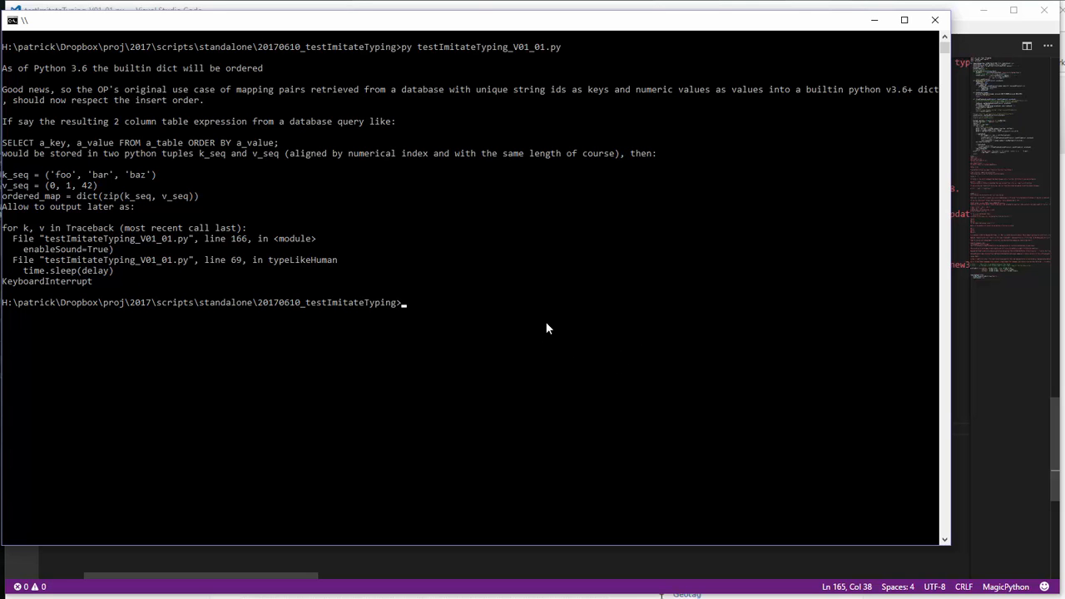
{"action": "mouse_move", "coordinate": [529, 369]}
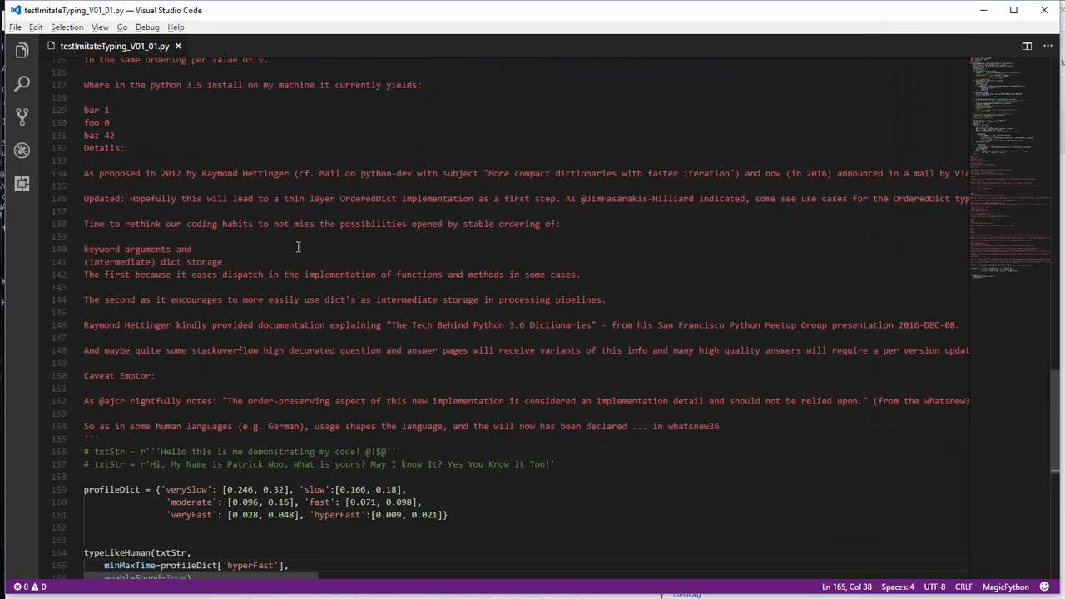
Interrupt the script and return to the speed profile code in the editor
{"action": "left_click", "coordinate": [275, 566]}
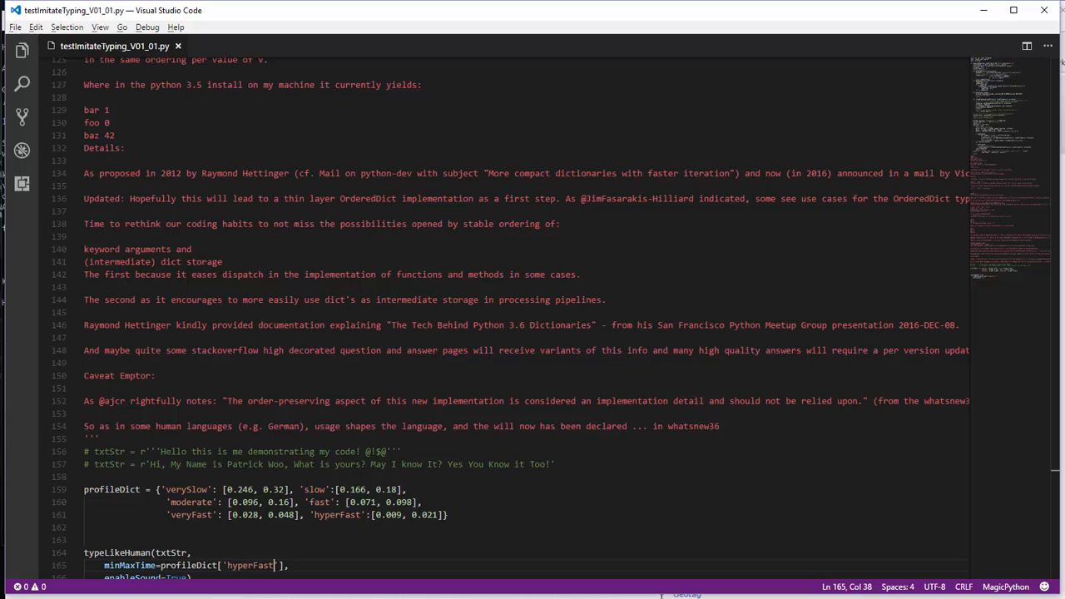